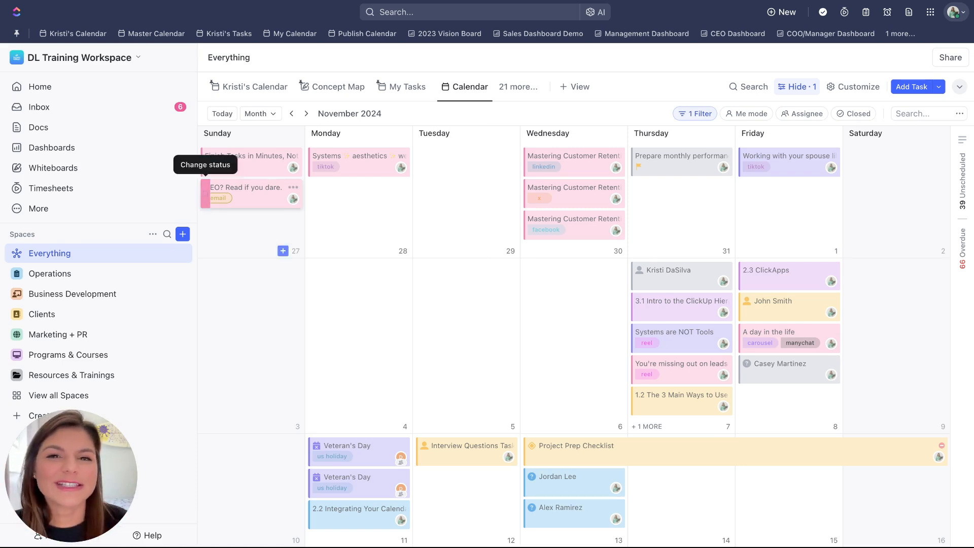
{"action": "mouse_move", "coordinate": [484, 114]}
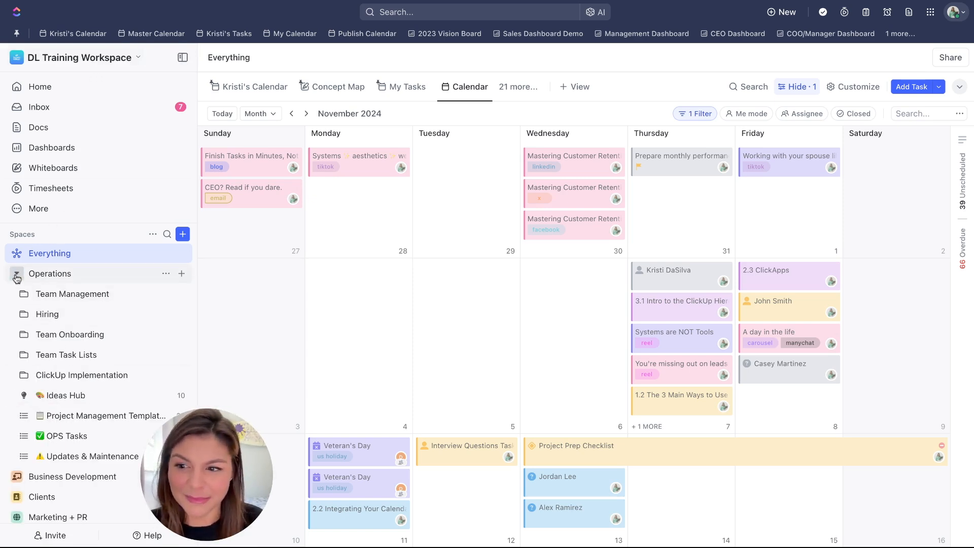
- Collapse Operations and open the ClickUp Client Management Template list under Clients › Project Clients
{"action": "left_click", "coordinate": [16, 273]}
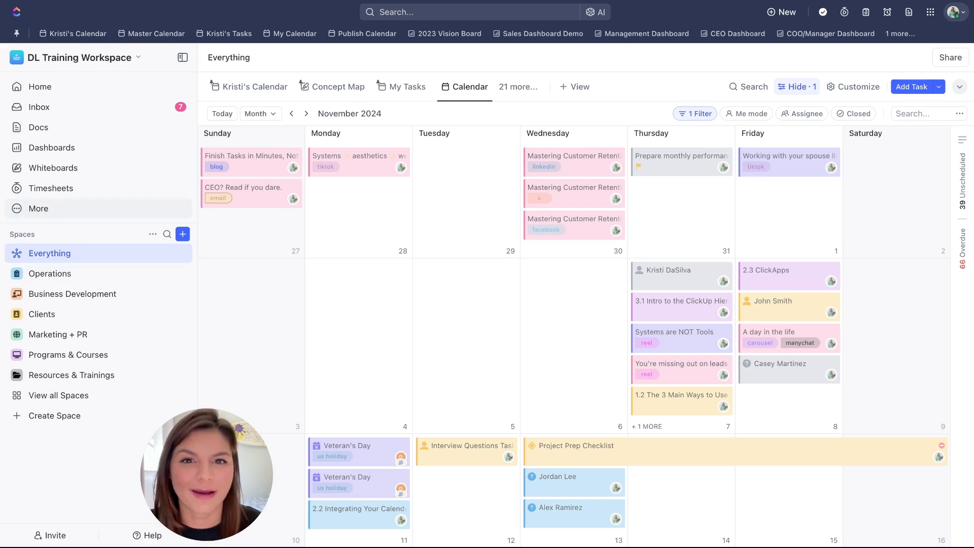
{"action": "left_click", "coordinate": [16, 314]}
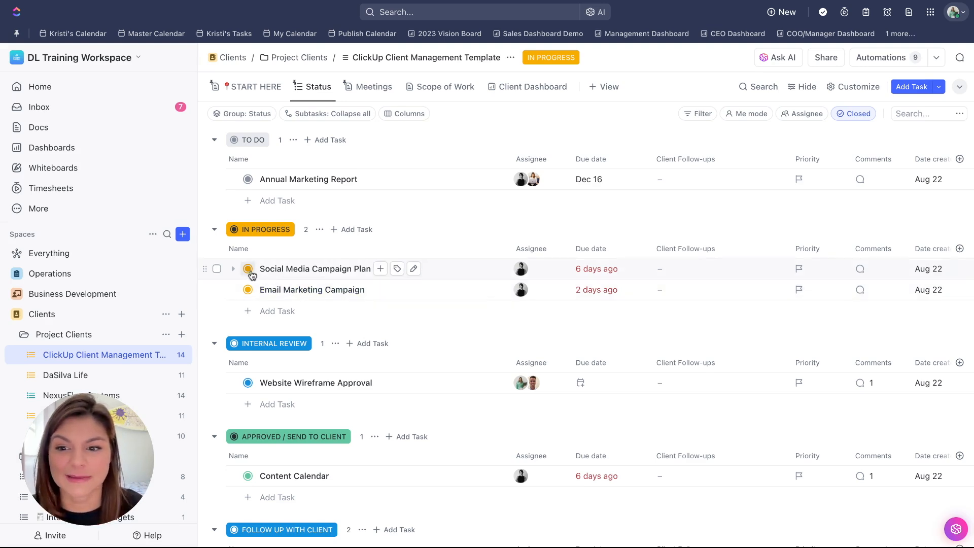
{"action": "left_click", "coordinate": [248, 269]}
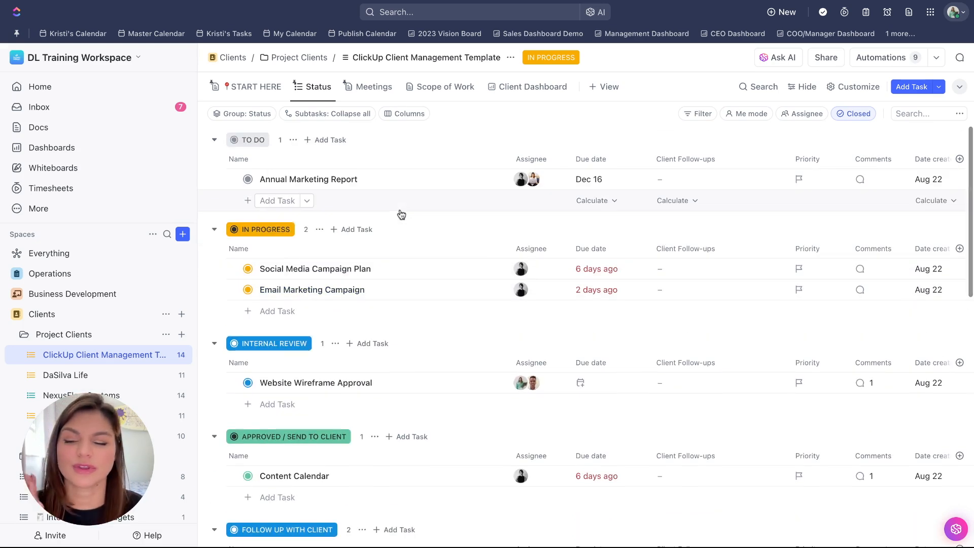
- Open the Project Management Template by DaSilva Life list to view its project phases
{"action": "left_click", "coordinate": [49, 274]}
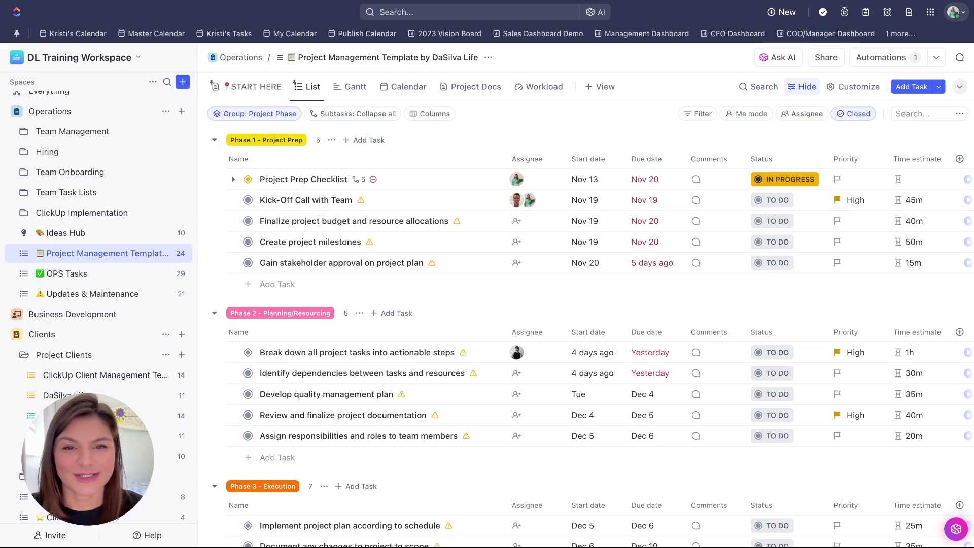
{"action": "mouse_move", "coordinate": [320, 193]}
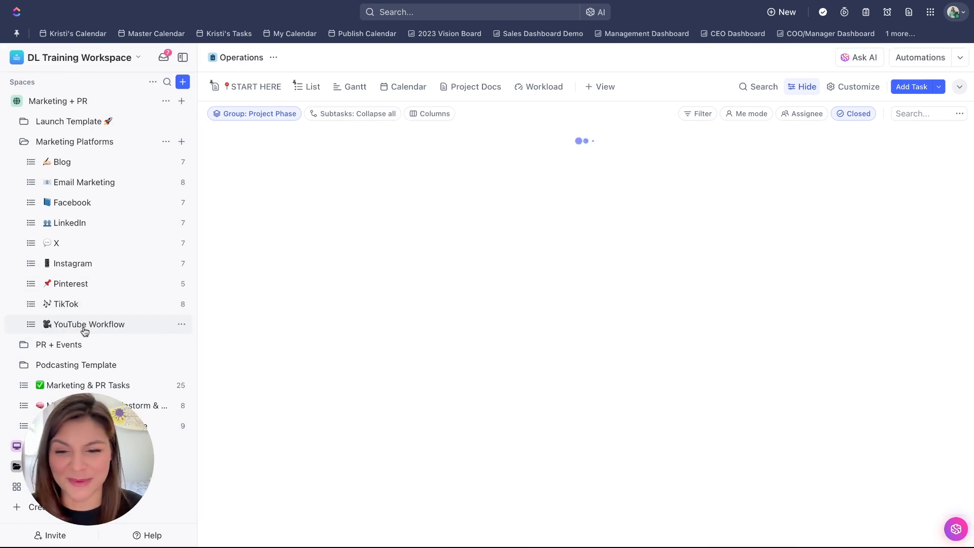
- Open YouTube Workflow and expand YouTube Subtask Template to show its 13 subtasks
{"action": "left_click", "coordinate": [89, 324]}
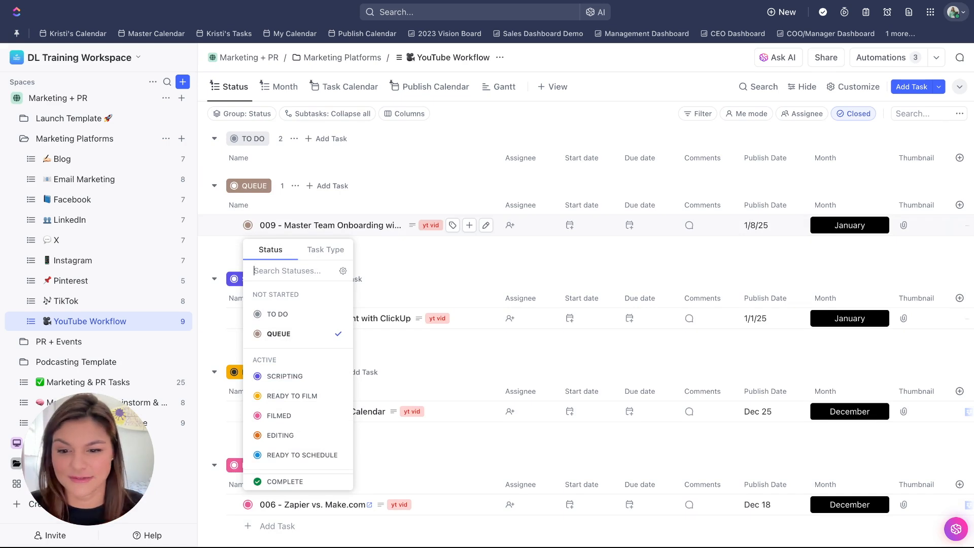
{"action": "scroll", "scroll_direction": "down", "scroll_amount": 3}
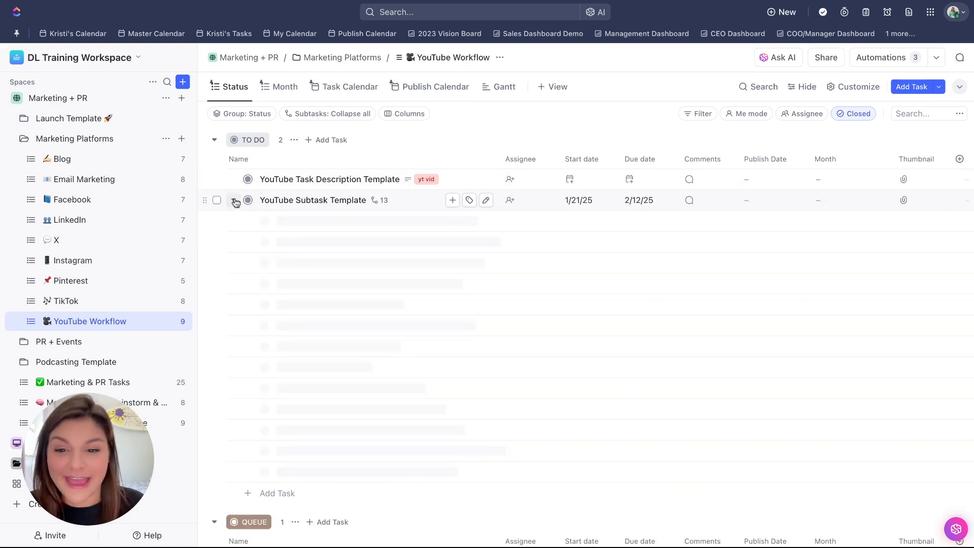
{"action": "left_click", "coordinate": [233, 201]}
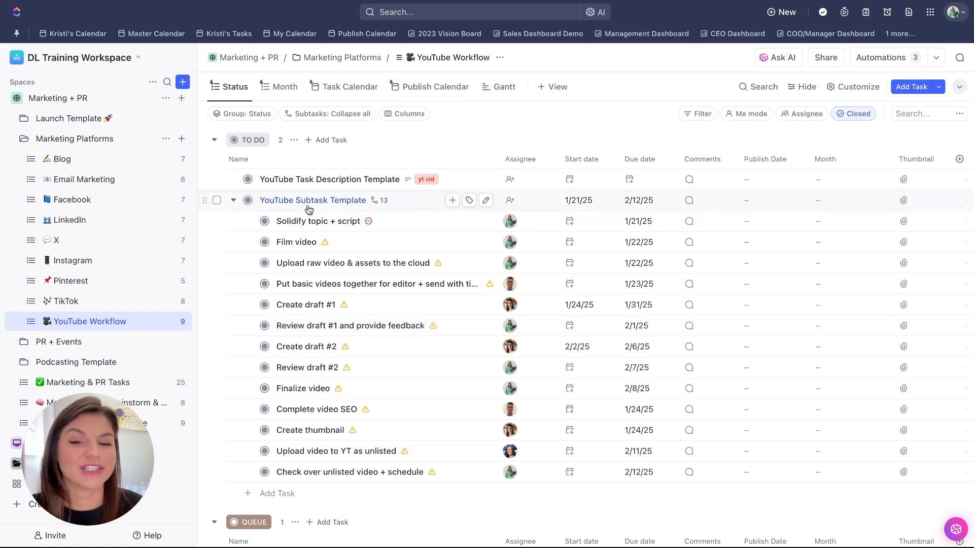
{"action": "left_click", "coordinate": [577, 200]}
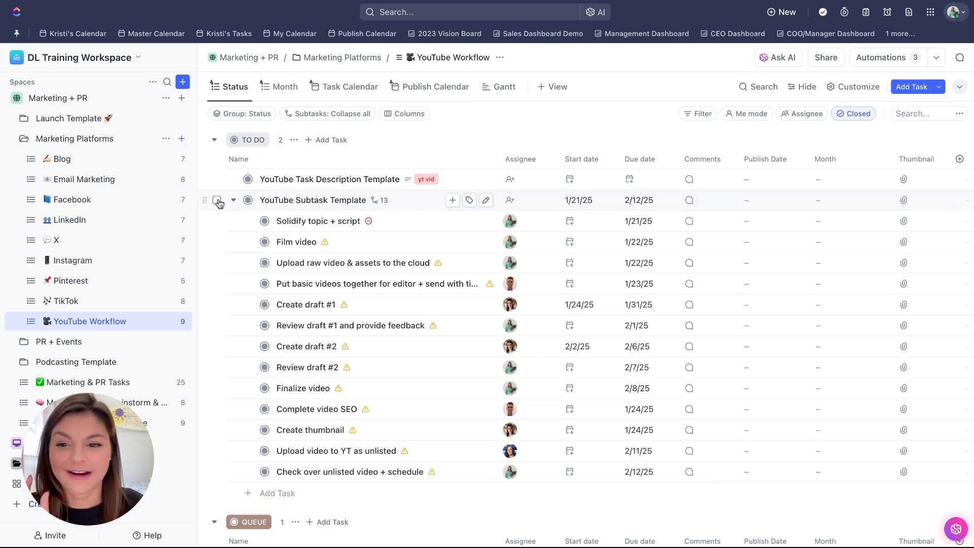
{"action": "mouse_move", "coordinate": [232, 201]}
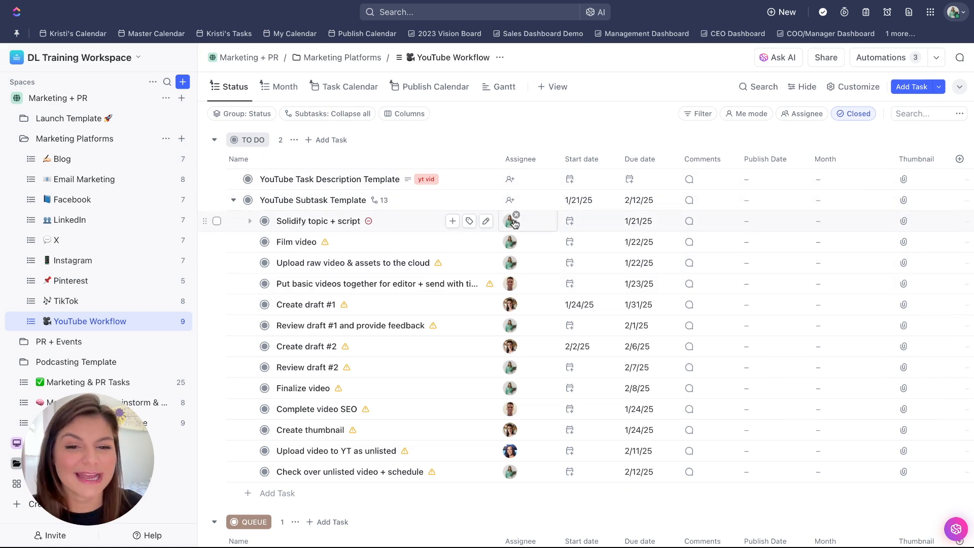
{"action": "mouse_move", "coordinate": [621, 105]}
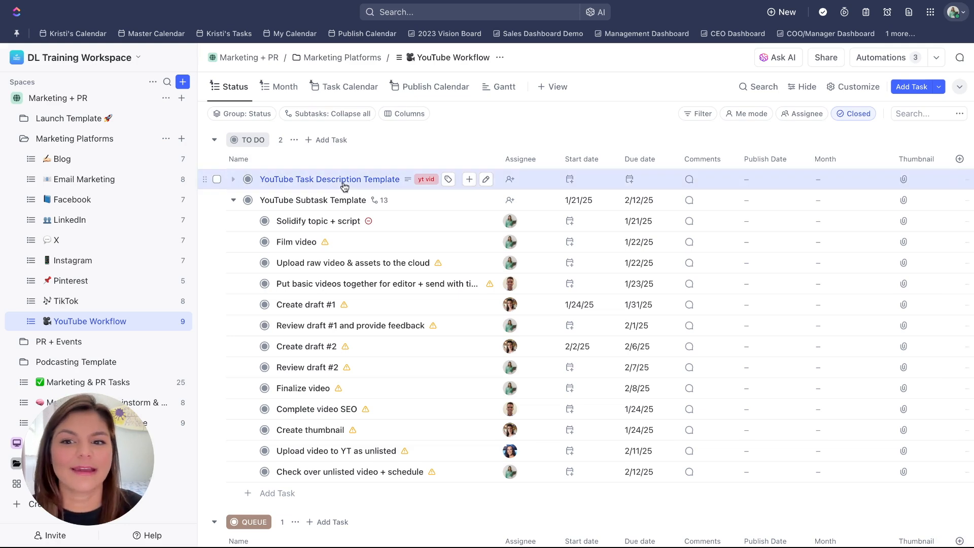
{"action": "left_click", "coordinate": [329, 179]}
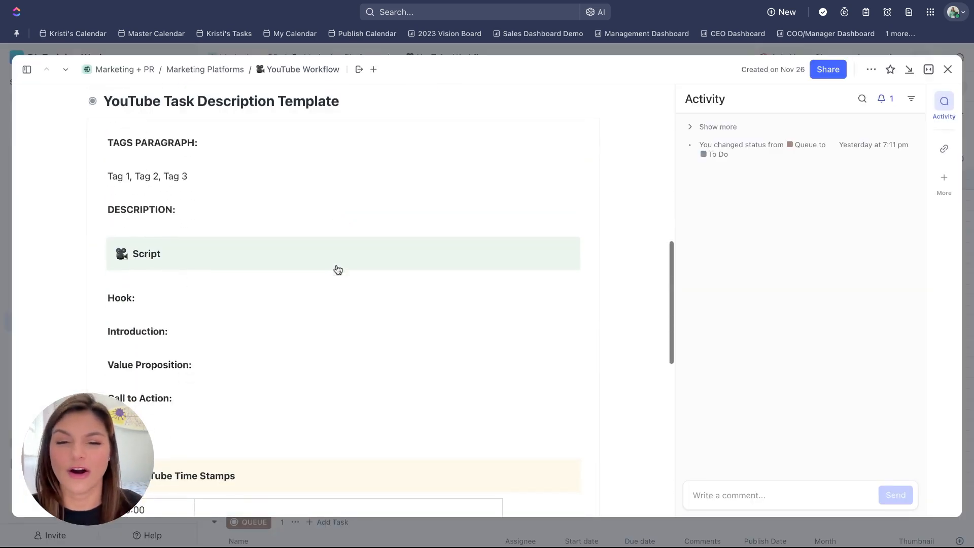
{"action": "scroll", "scroll_direction": "down", "scroll_amount": 3}
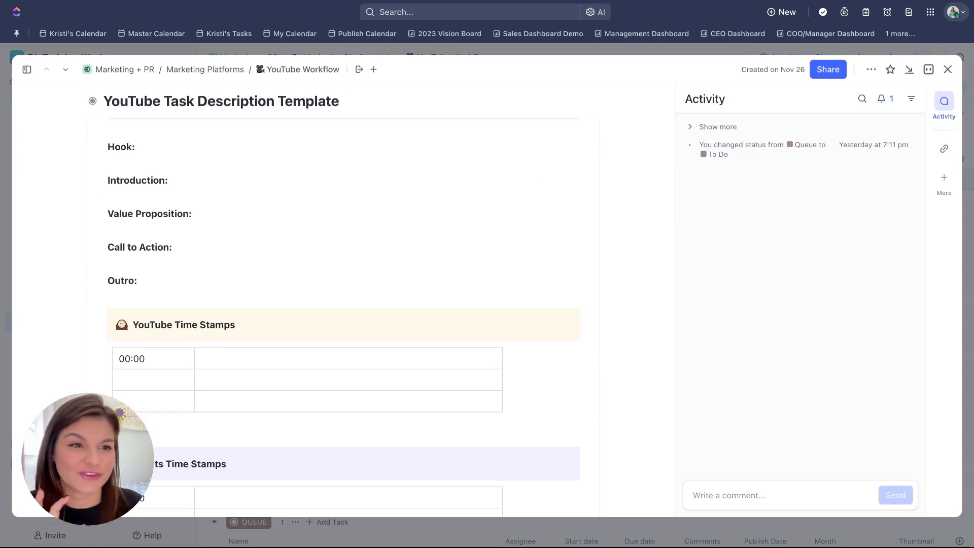
{"action": "left_click", "coordinate": [947, 69]}
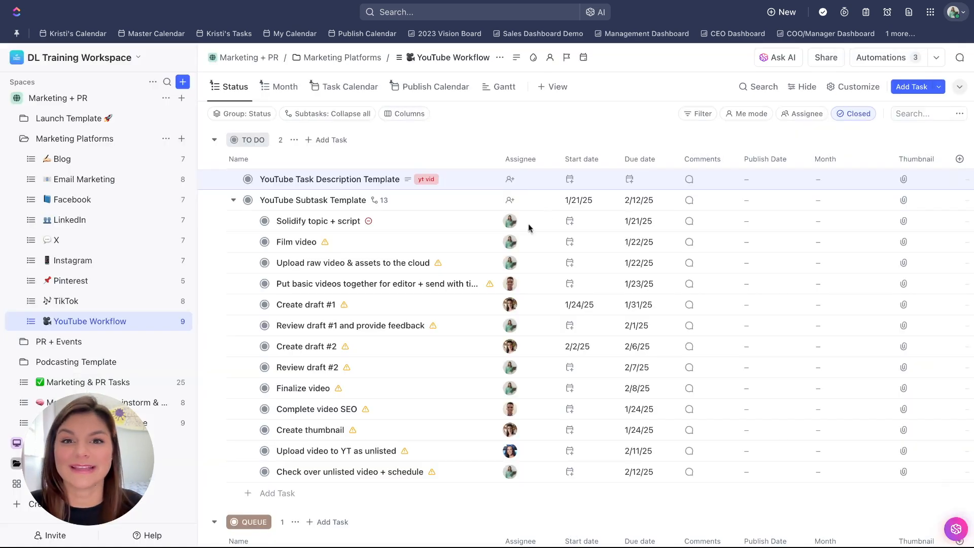
{"action": "mouse_move", "coordinate": [526, 228]}
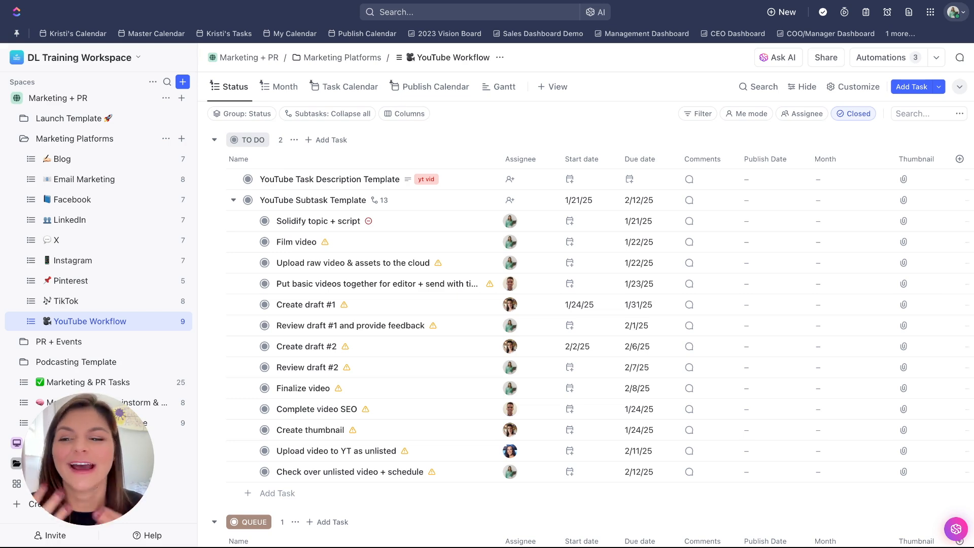
{"action": "mouse_move", "coordinate": [255, 208]}
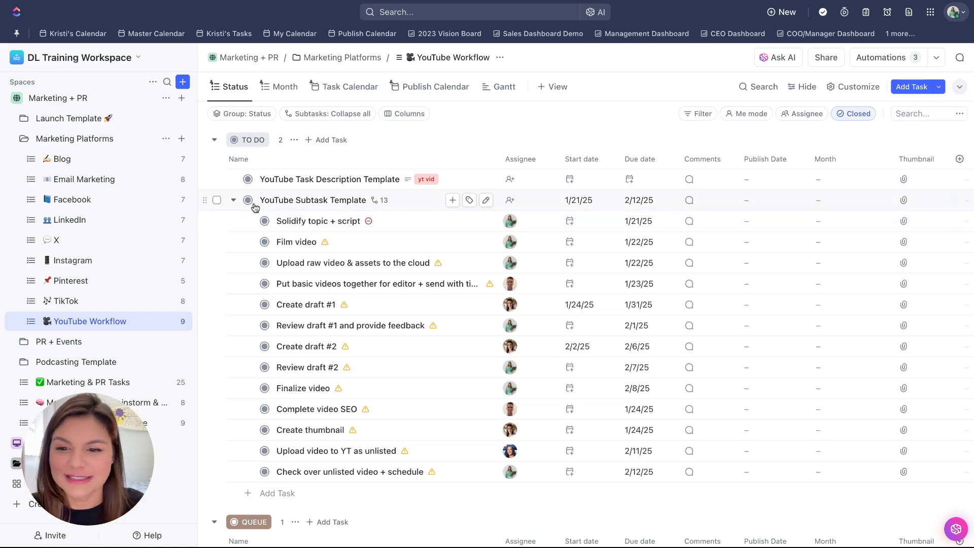
- Collapse YouTube Subtask Template to reveal the Queue, Scripting and Ready to Film groups
{"action": "left_click", "coordinate": [234, 200]}
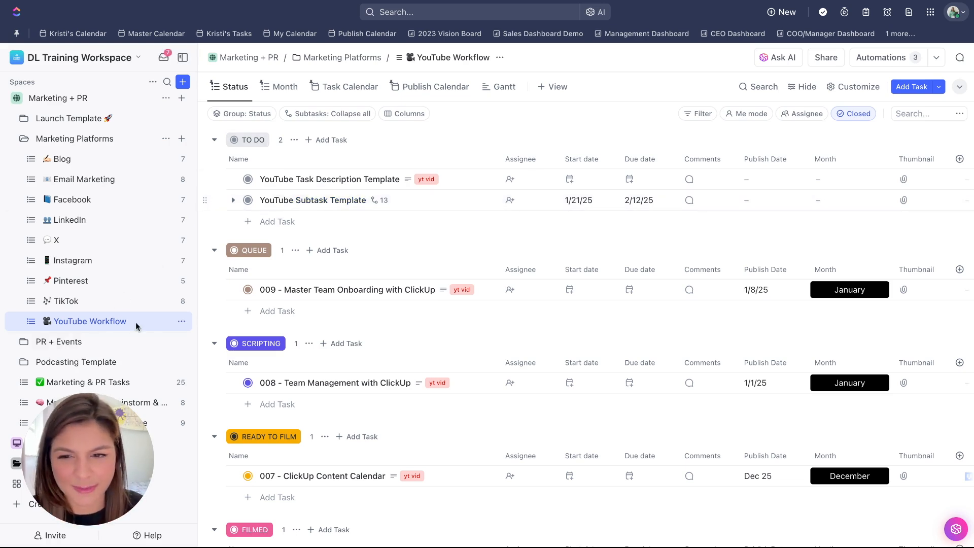
{"action": "left_click", "coordinate": [233, 200]}
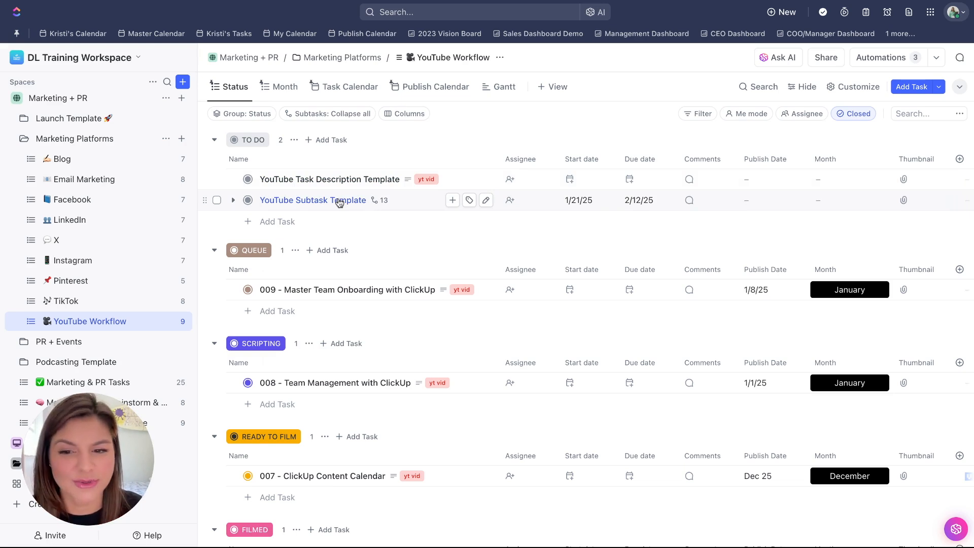
- Save the YouTube Subtask Template task as a task template named 'YouTube Task TEST'
{"action": "right_click", "coordinate": [312, 200]}
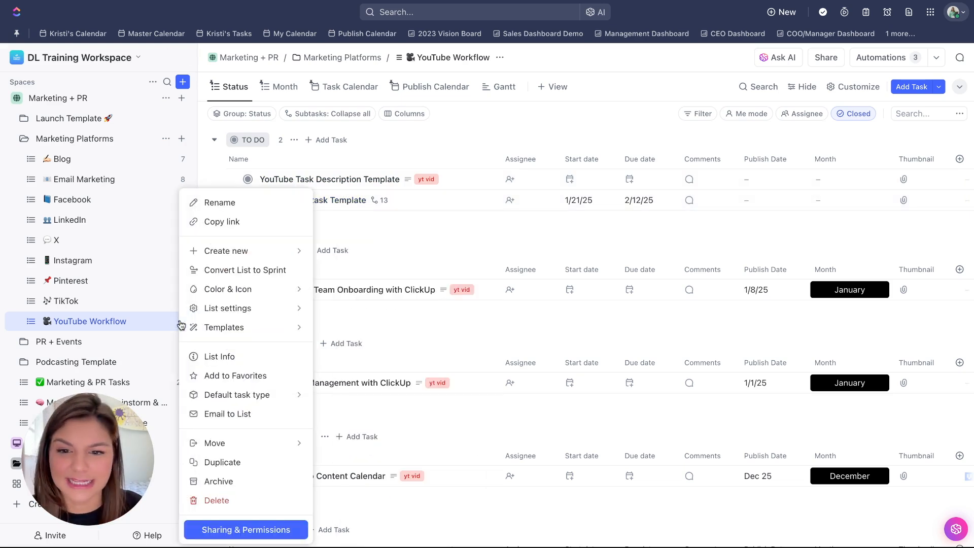
{"action": "right_click", "coordinate": [322, 200]}
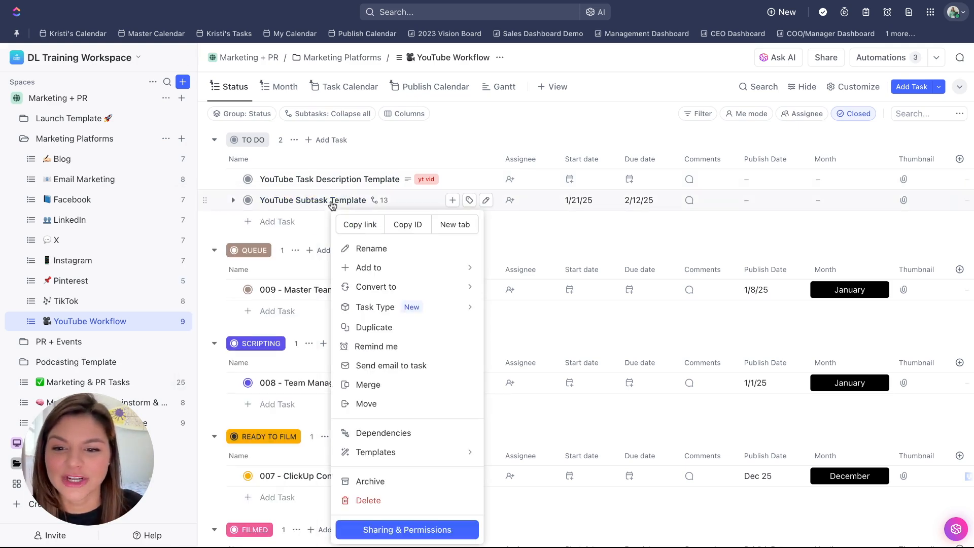
{"action": "left_click", "coordinate": [375, 452]}
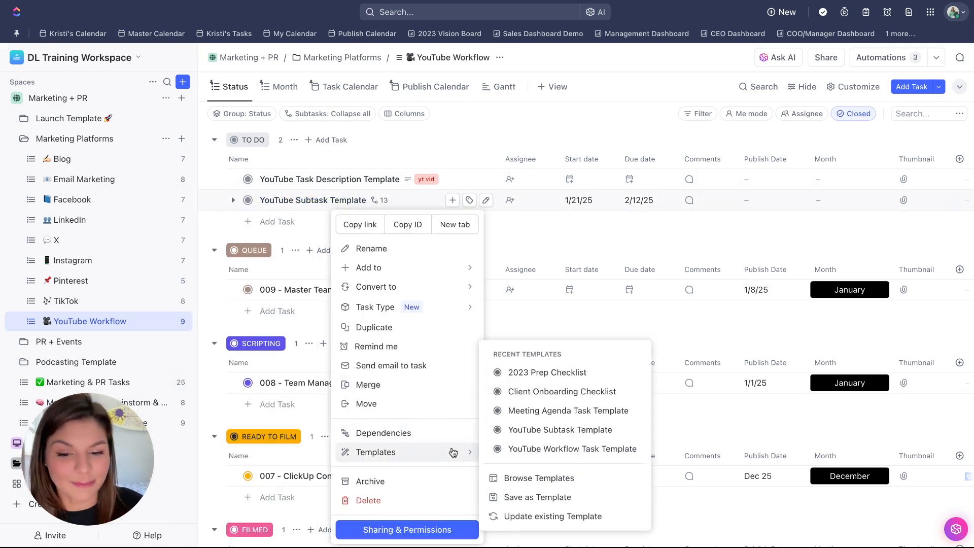
{"action": "left_click", "coordinate": [537, 497]}
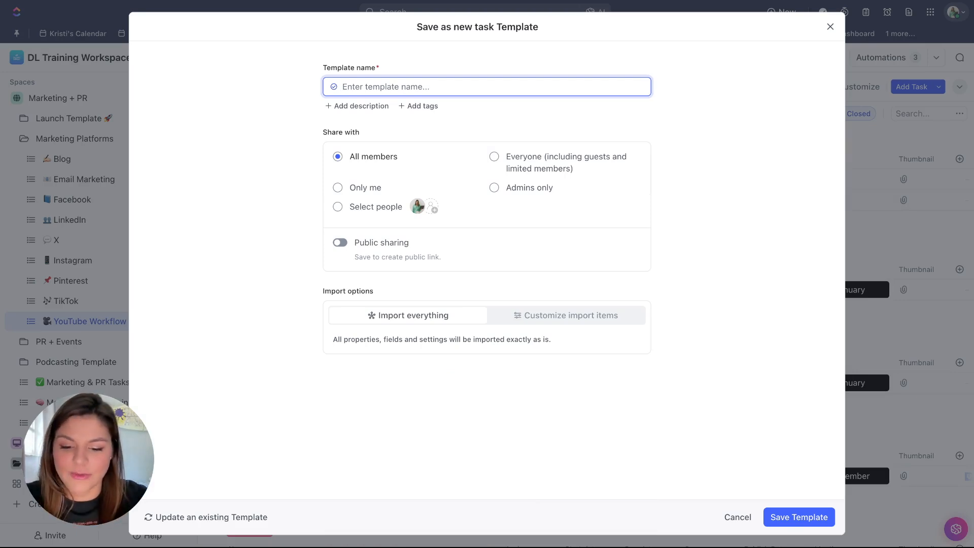
{"action": "type", "text": "YouTube Task TEST"}
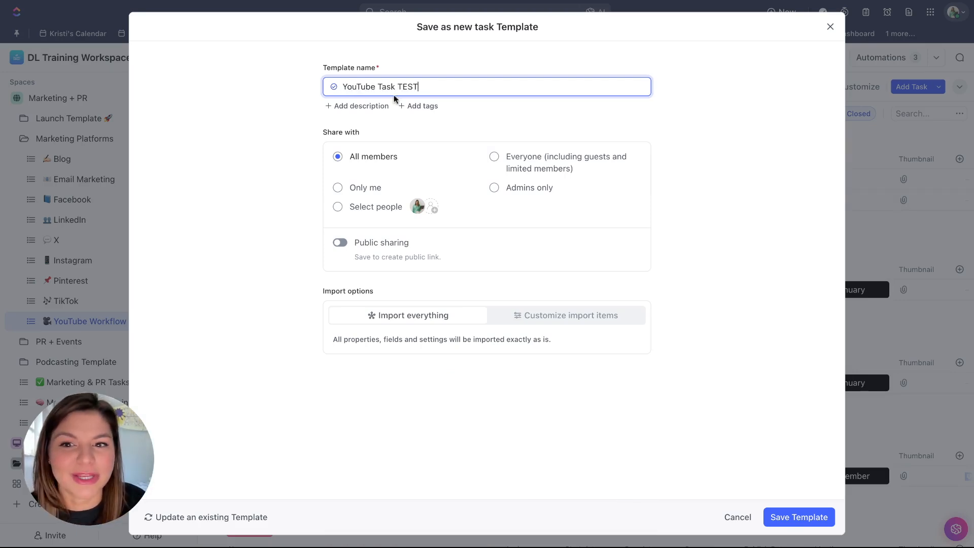
{"action": "left_click", "coordinate": [798, 517]}
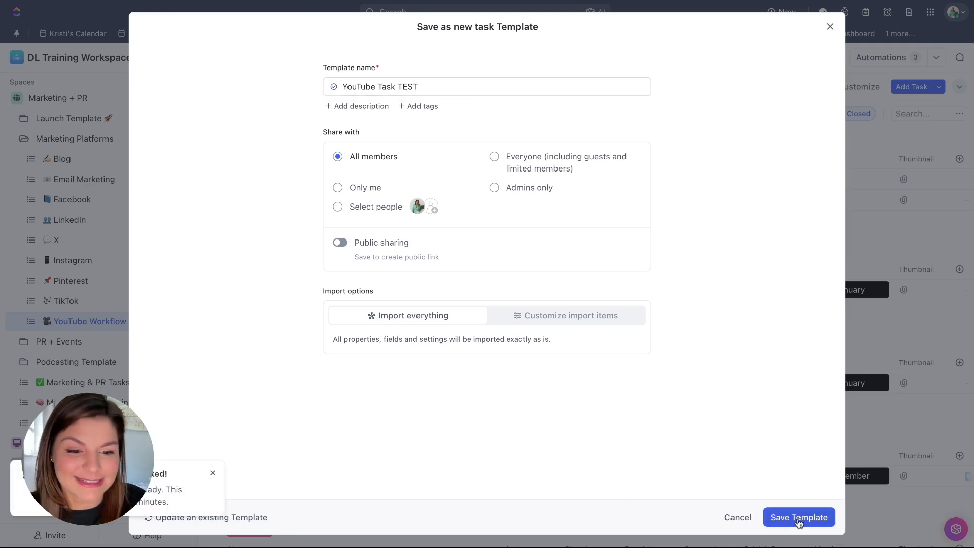
{"action": "left_click", "coordinate": [798, 517]}
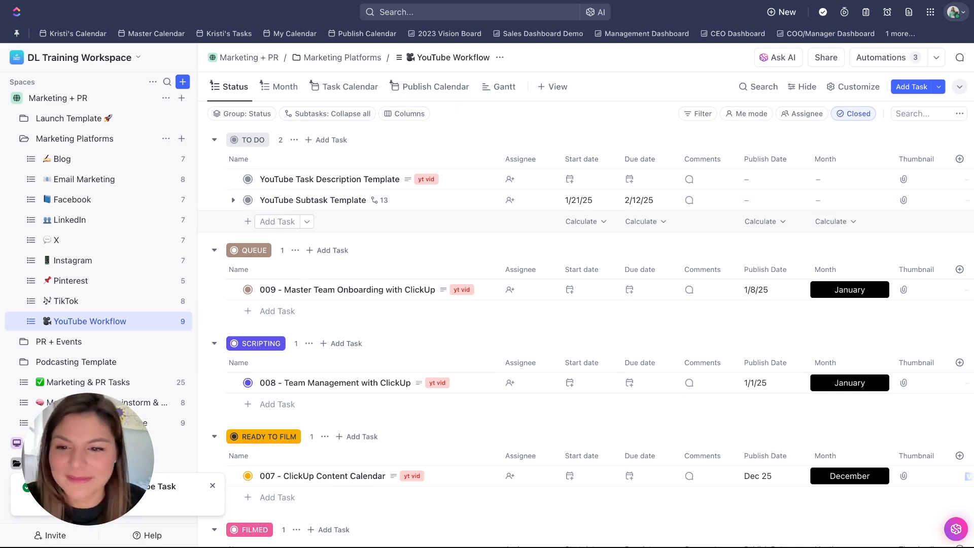
- Name a new Queue task 'VIDEO NAME' and choose a task template to apply to it
{"action": "type", "text": "Vi"}
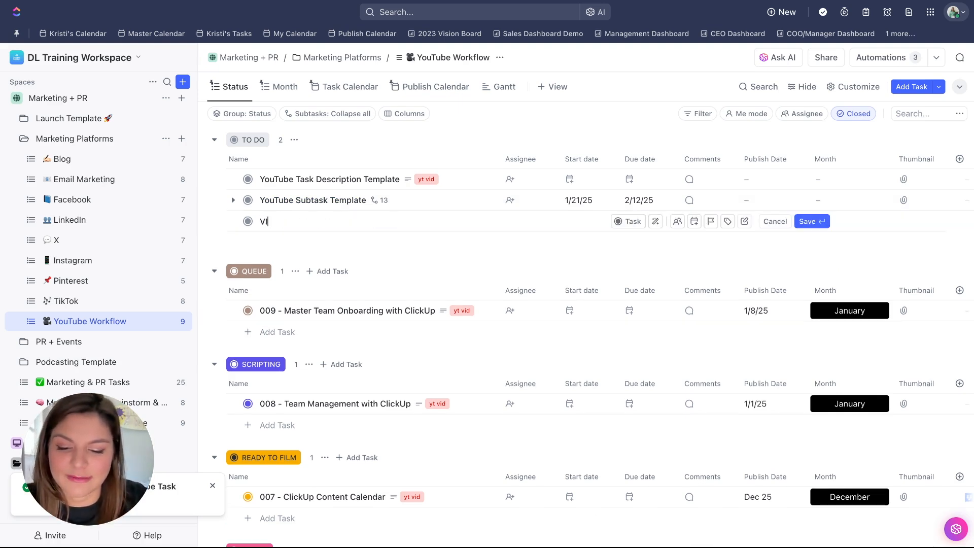
{"action": "type", "text": "IDEO NAME"}
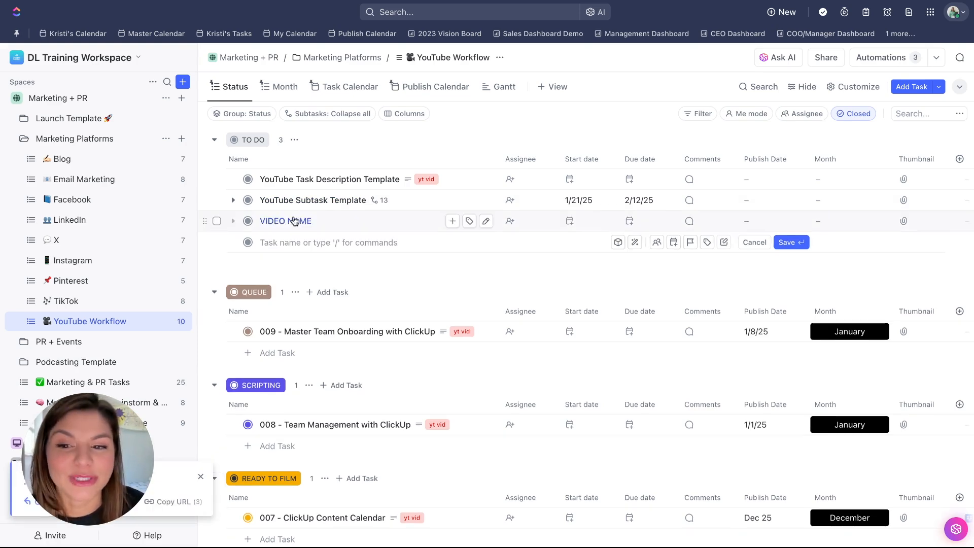
{"action": "right_click", "coordinate": [285, 221]}
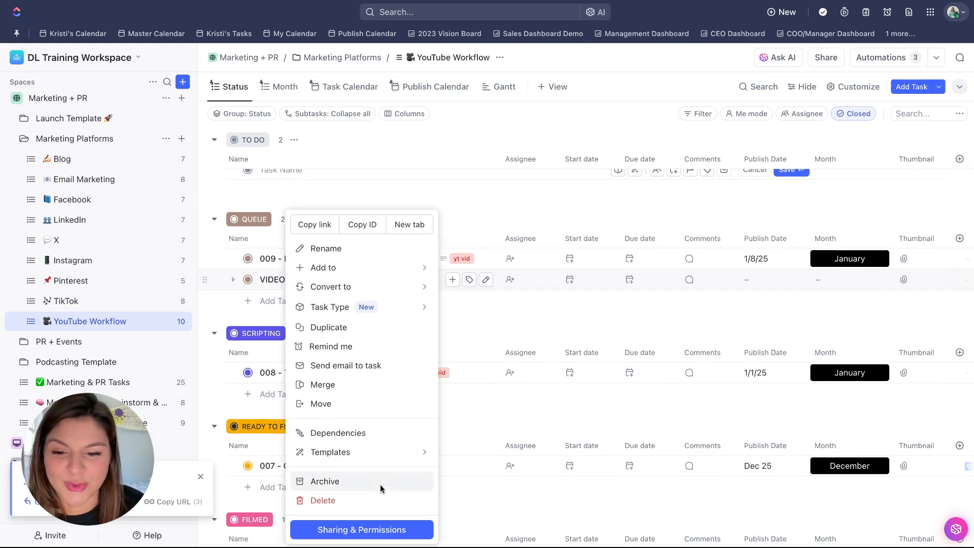
{"action": "left_click", "coordinate": [330, 452]}
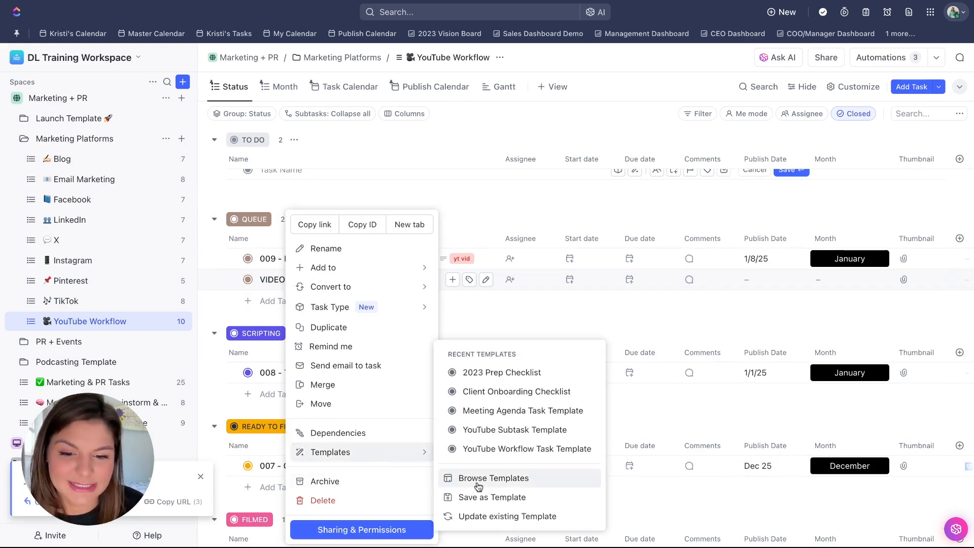
{"action": "left_click", "coordinate": [494, 478]}
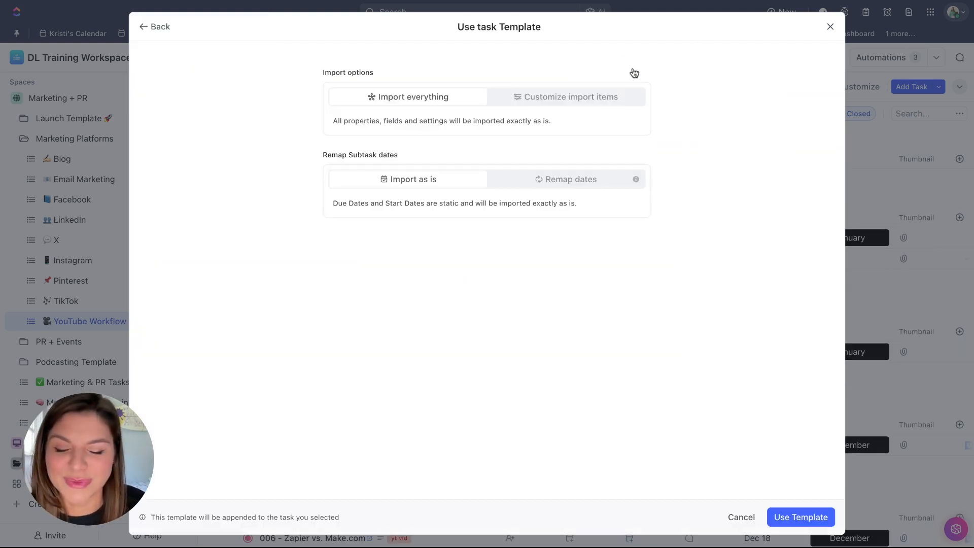
- Apply the template with dates remapped to an April 16, 2025 parent due date
{"action": "left_click", "coordinate": [570, 179]}
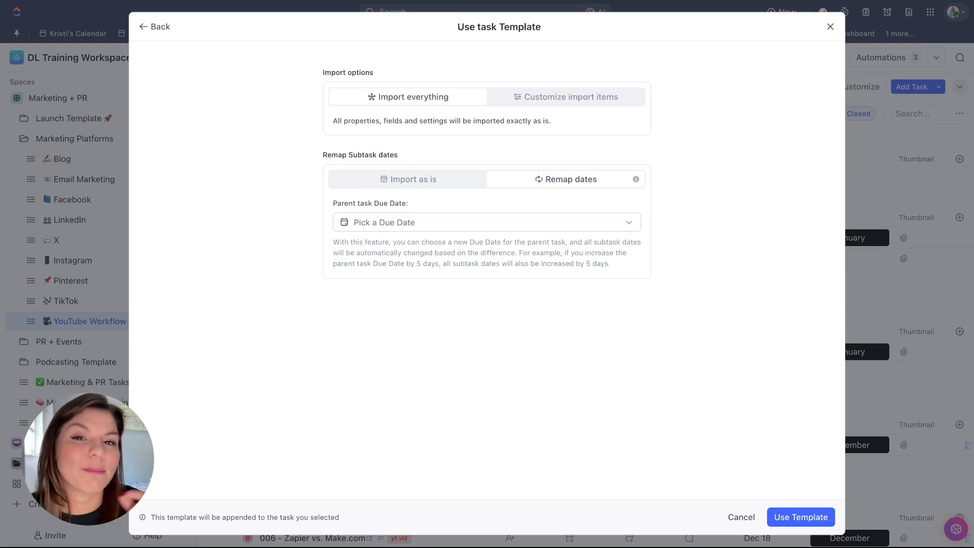
{"action": "left_click", "coordinate": [485, 222]}
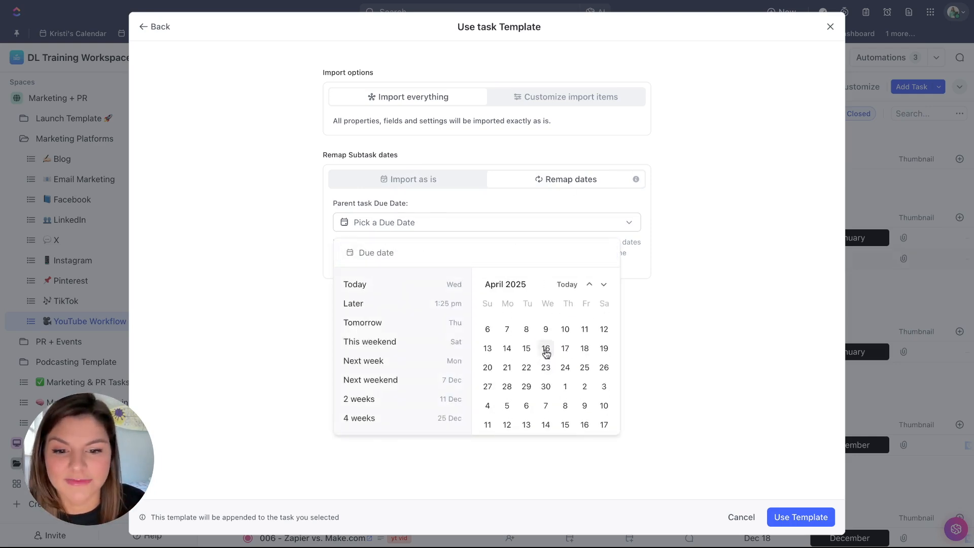
{"action": "left_click", "coordinate": [545, 348]}
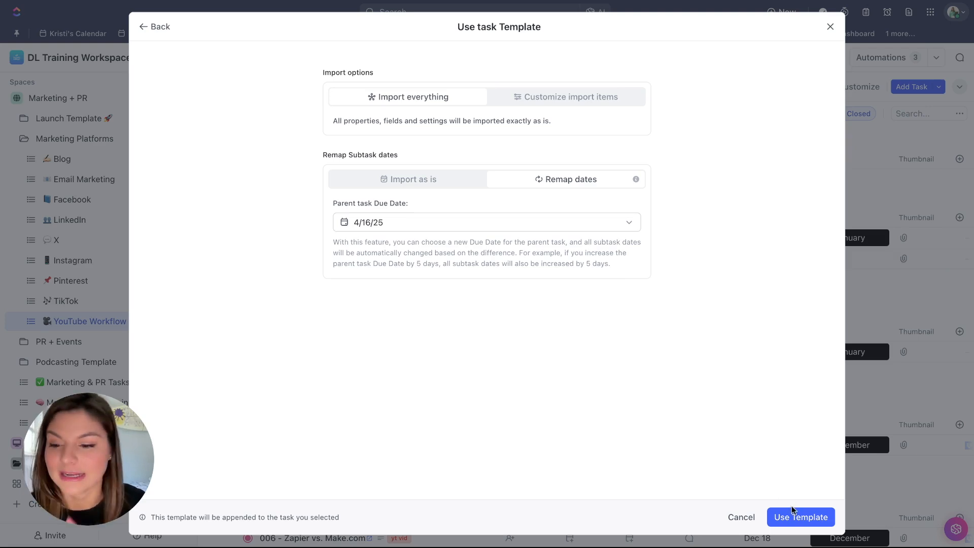
{"action": "left_click", "coordinate": [800, 516]}
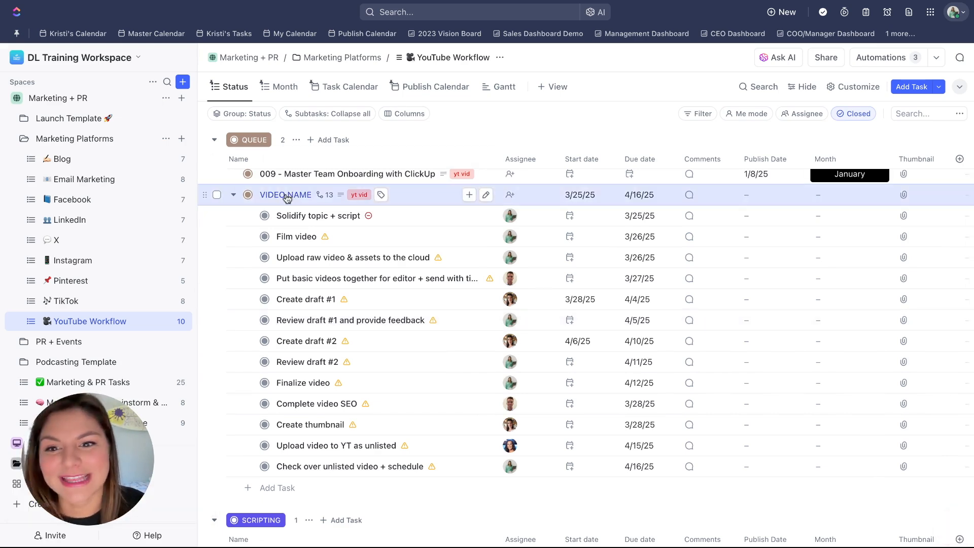
{"action": "left_click", "coordinate": [286, 195]}
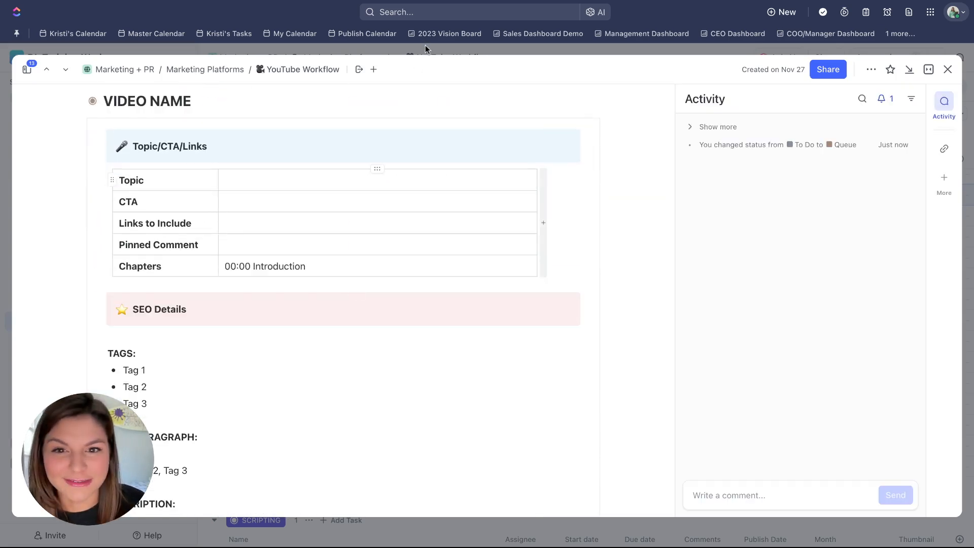
{"action": "left_click", "coordinate": [947, 69]}
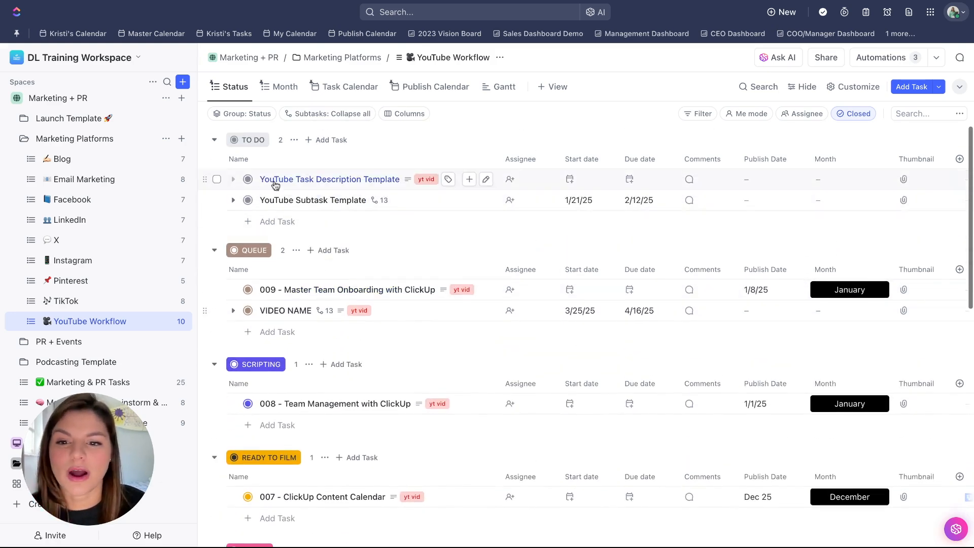
{"action": "mouse_move", "coordinate": [311, 184]}
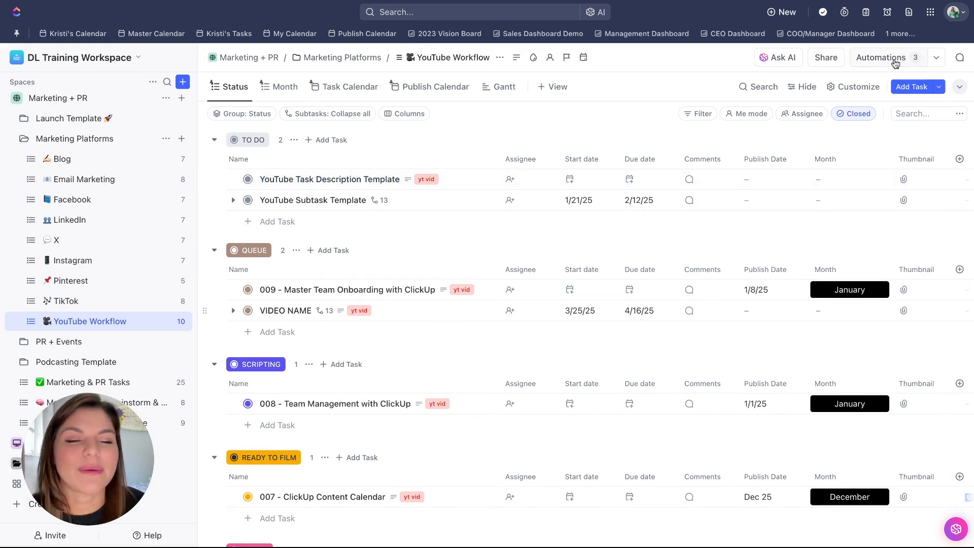
{"action": "left_click", "coordinate": [881, 58]}
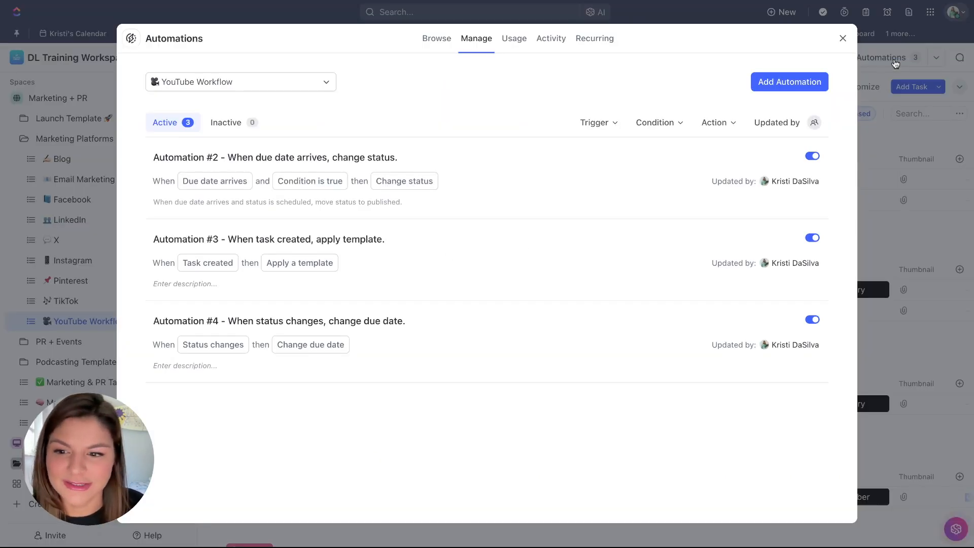
{"action": "left_click", "coordinate": [269, 239]}
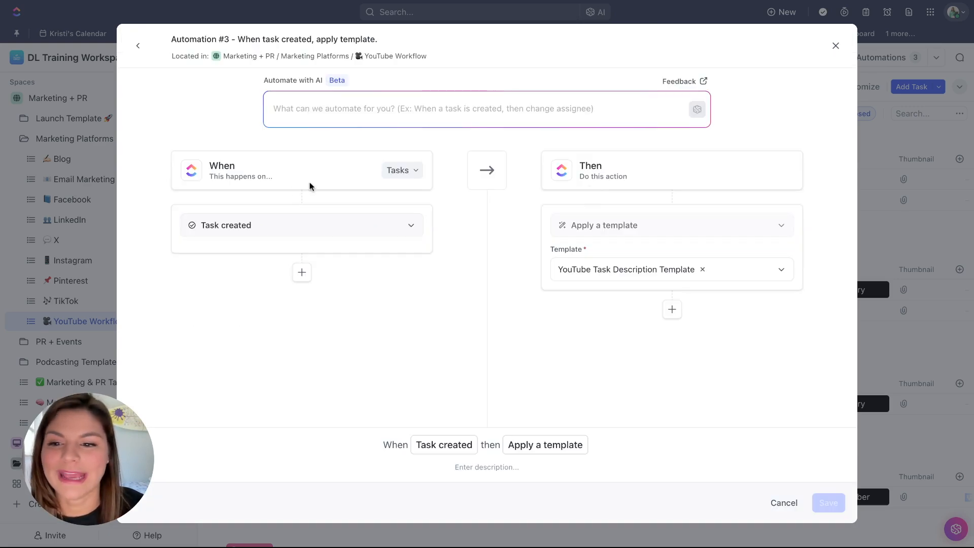
{"action": "left_click", "coordinate": [301, 225]}
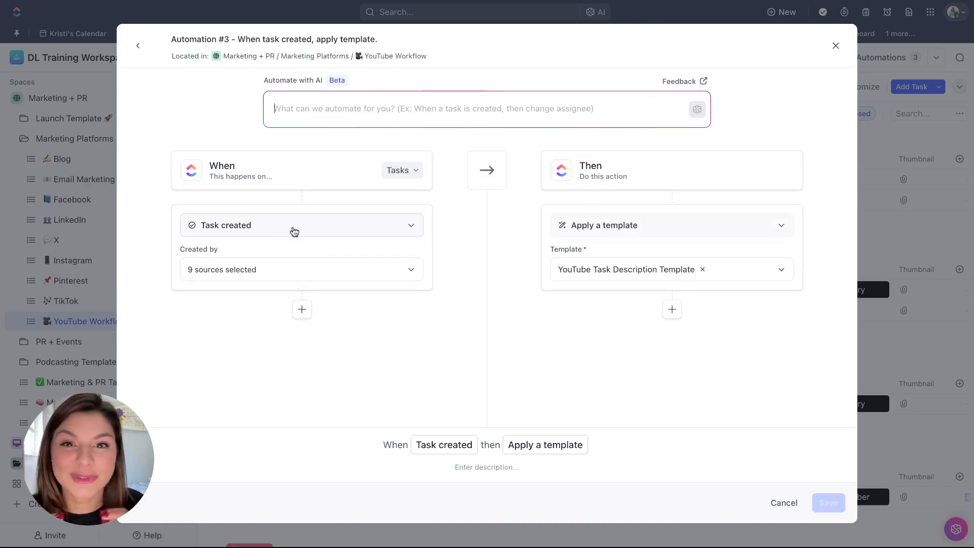
{"action": "left_click", "coordinate": [401, 169]}
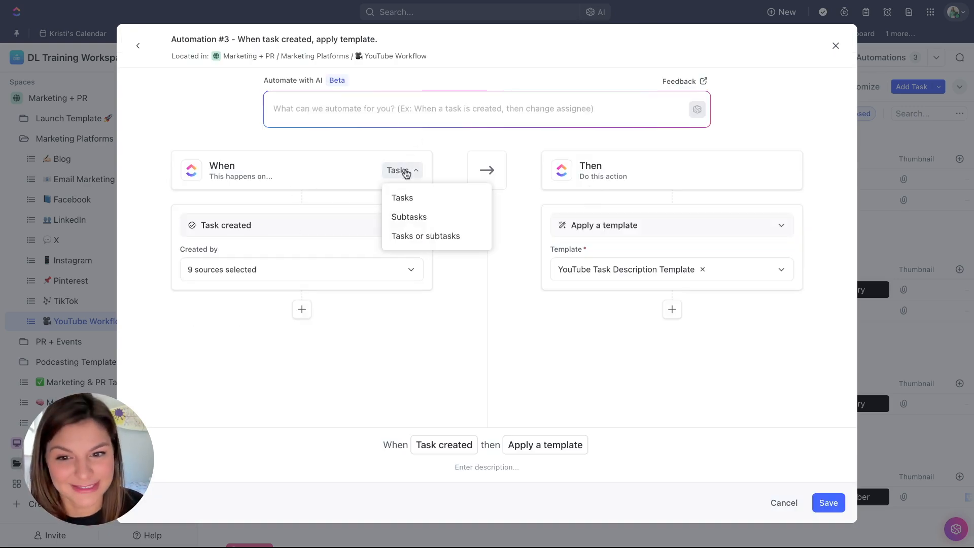
{"action": "mouse_move", "coordinate": [445, 146]}
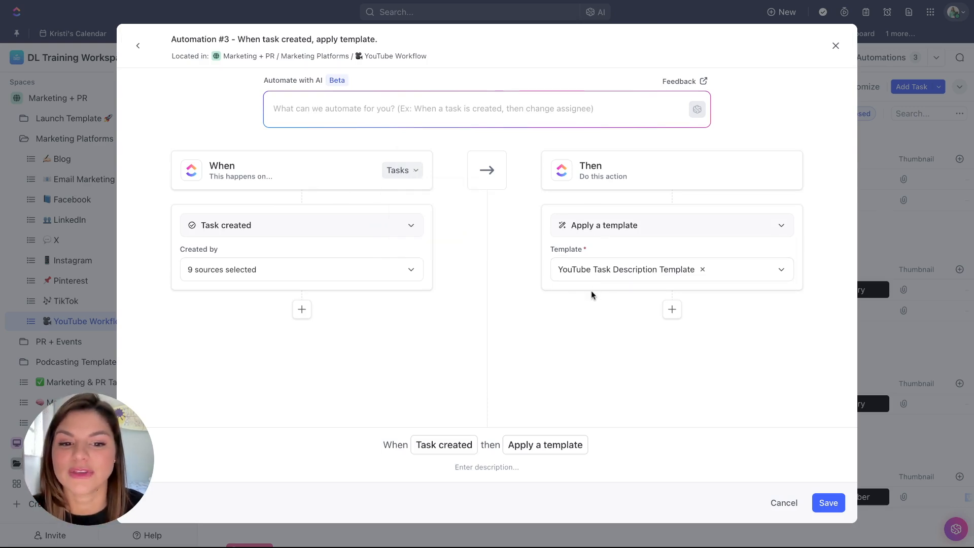
{"action": "mouse_move", "coordinate": [724, 207]}
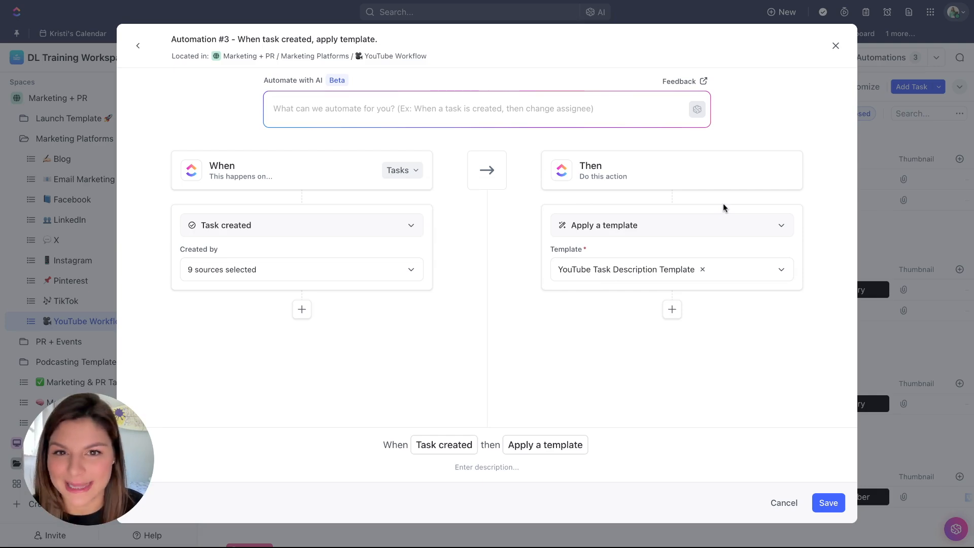
{"action": "mouse_move", "coordinate": [835, 45]}
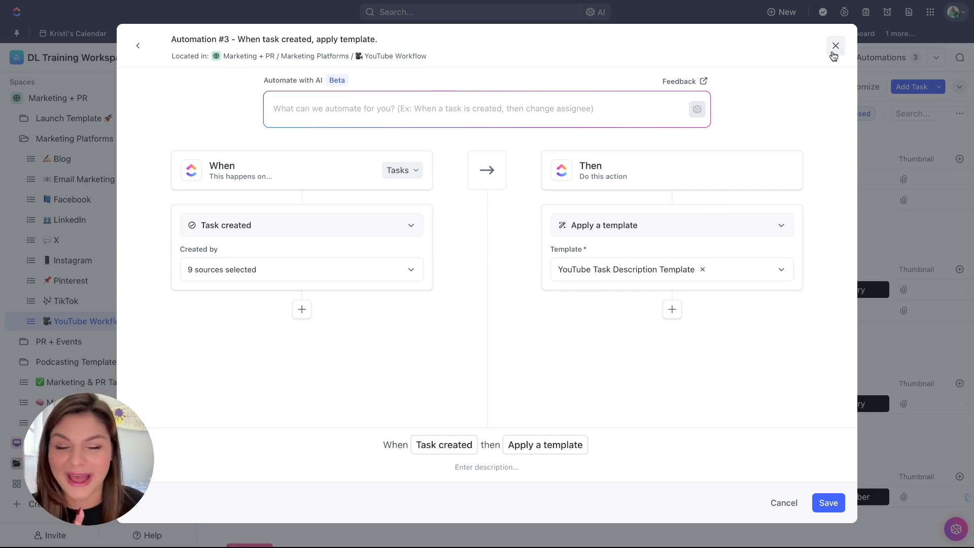
{"action": "left_click", "coordinate": [835, 45]}
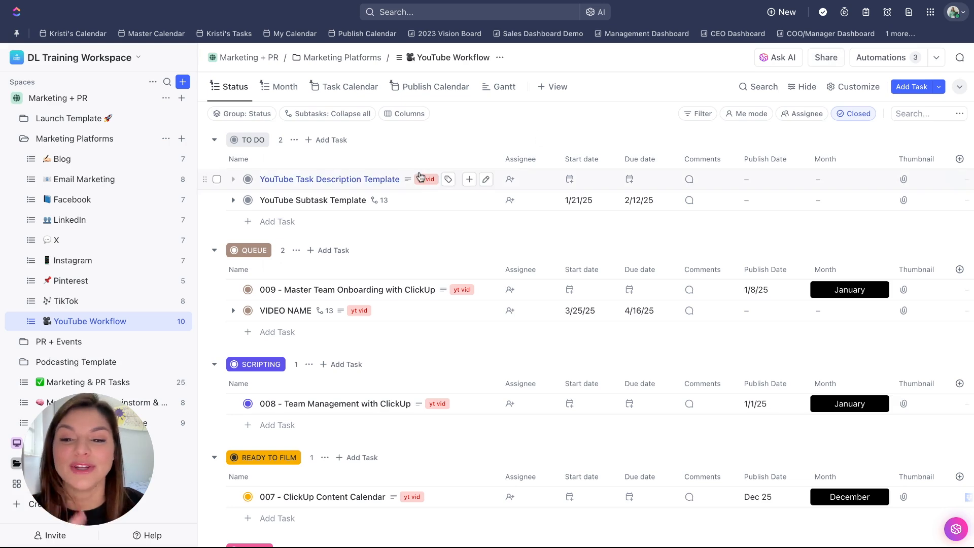
- Bring up the YouTube Workflow list's sidebar options to reach its Templates actions
{"action": "left_click", "coordinate": [234, 200]}
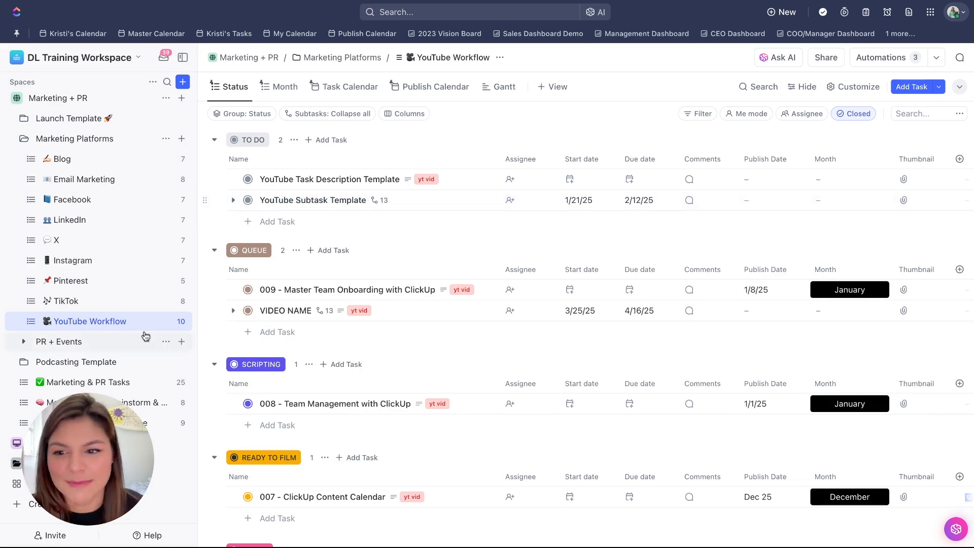
{"action": "right_click", "coordinate": [90, 321]}
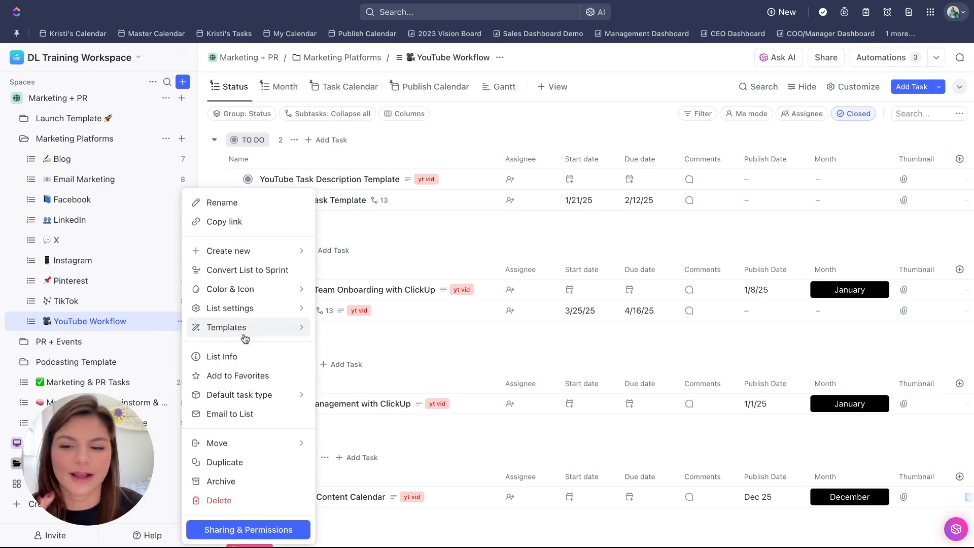
{"action": "mouse_move", "coordinate": [245, 327]}
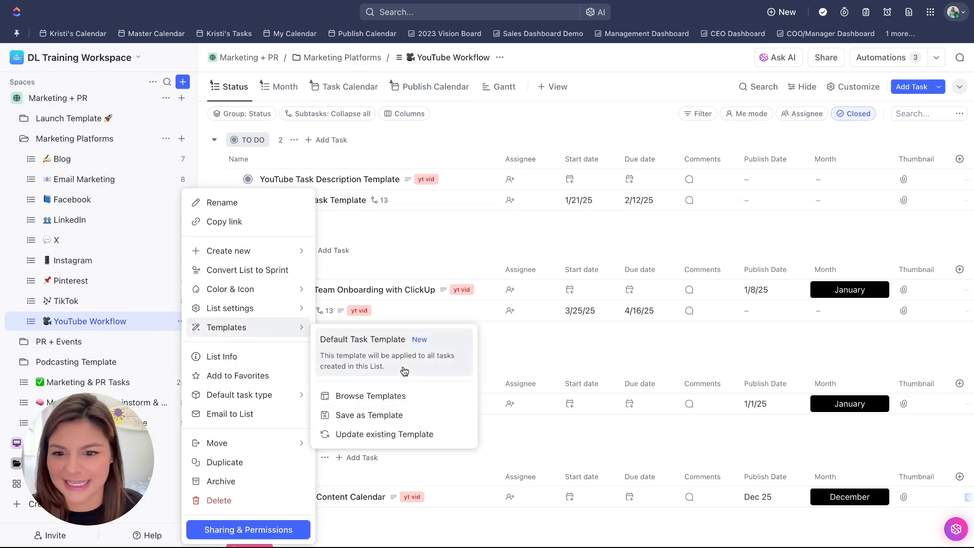
- Browse the Template Center with task templates included in the results, then close it
{"action": "left_click", "coordinate": [370, 395]}
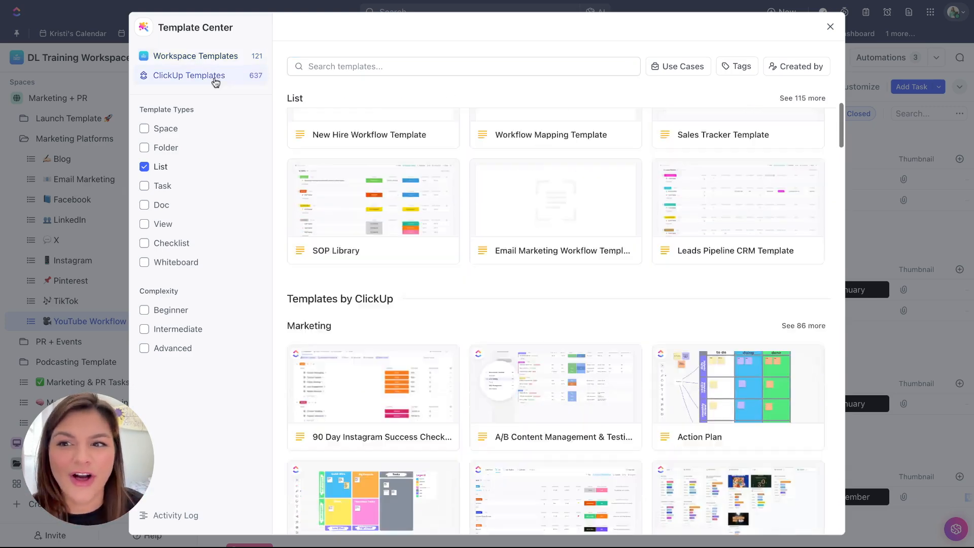
{"action": "scroll", "scroll_direction": "down", "scroll_amount": 3}
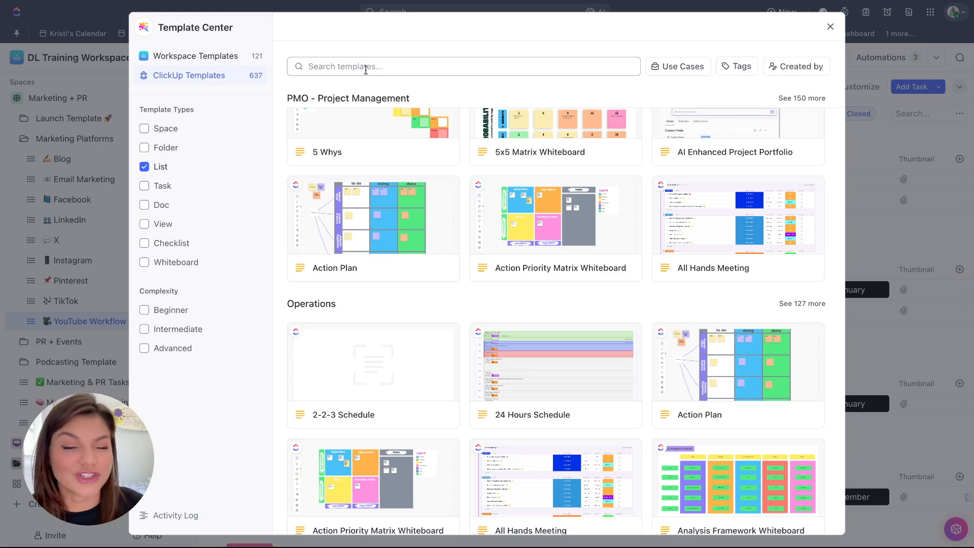
{"action": "scroll", "scroll_direction": "down", "scroll_amount": 3}
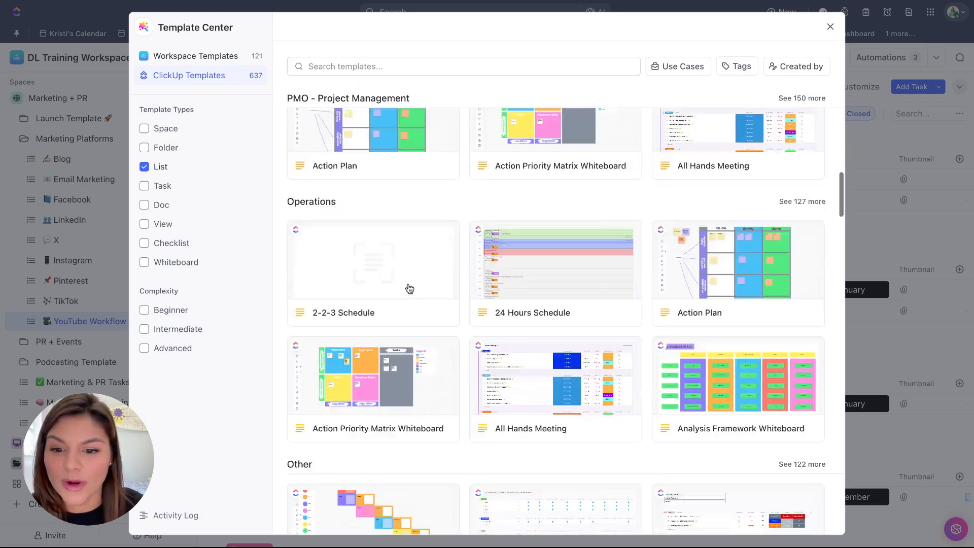
{"action": "scroll", "scroll_direction": "down", "scroll_amount": 3}
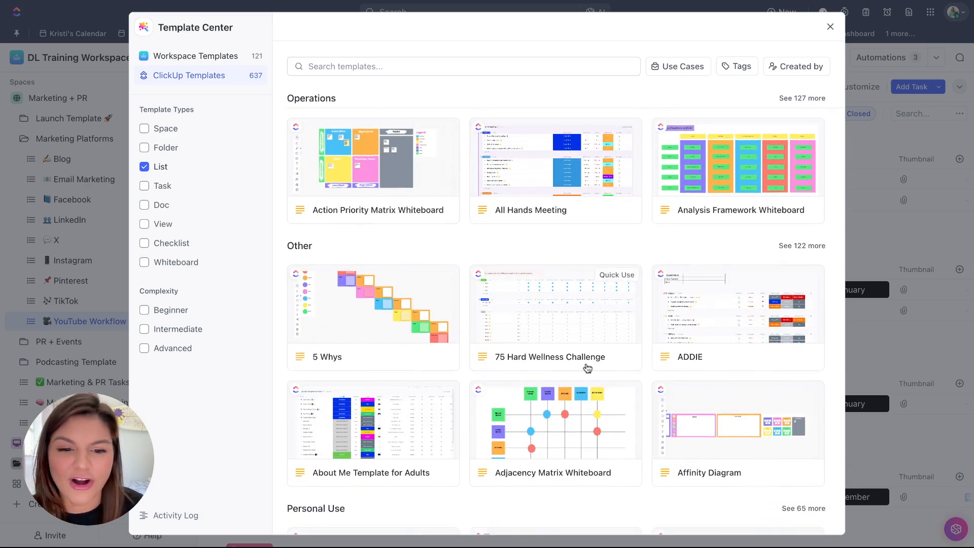
{"action": "scroll", "scroll_direction": "down", "scroll_amount": 3}
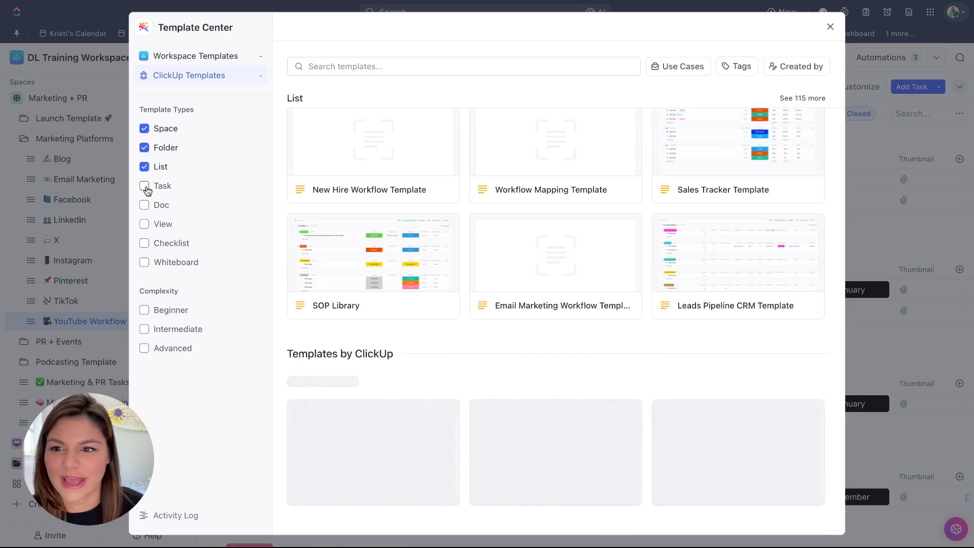
{"action": "left_click", "coordinate": [144, 186]}
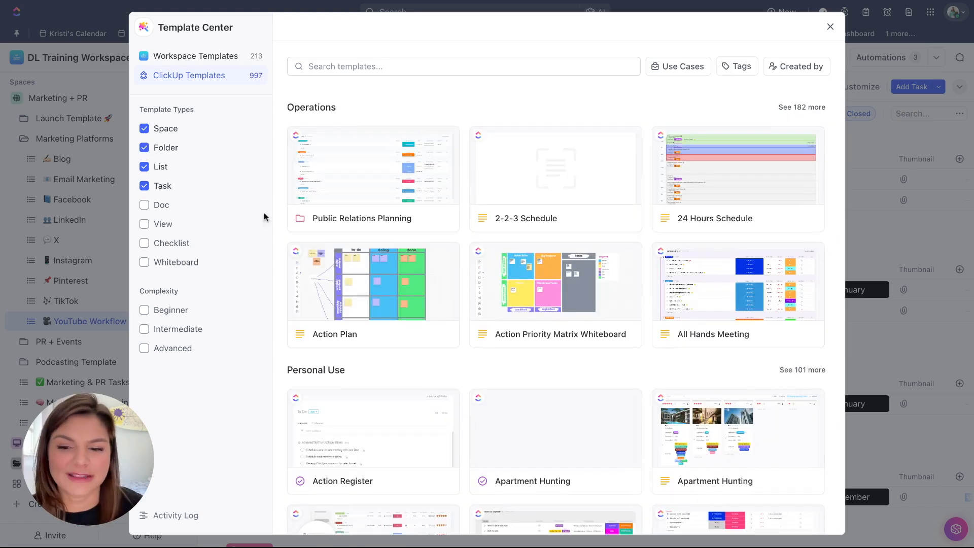
{"action": "scroll", "scroll_direction": "down", "scroll_amount": 3}
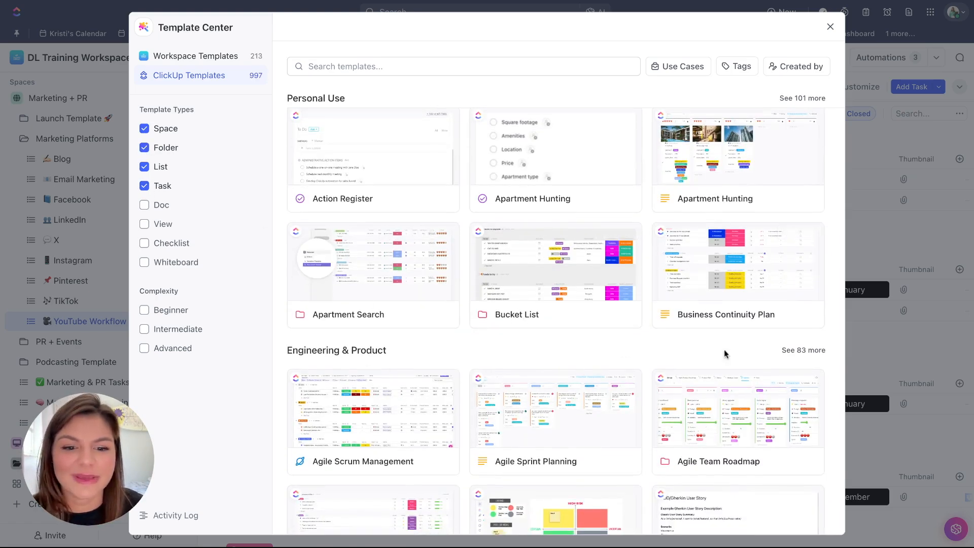
{"action": "scroll", "scroll_direction": "down", "scroll_amount": 3}
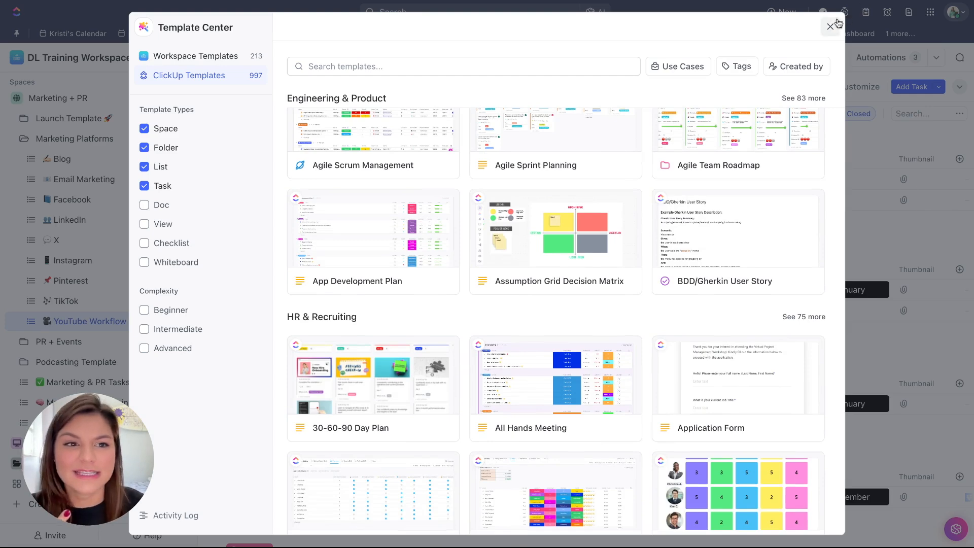
{"action": "left_click", "coordinate": [830, 26]}
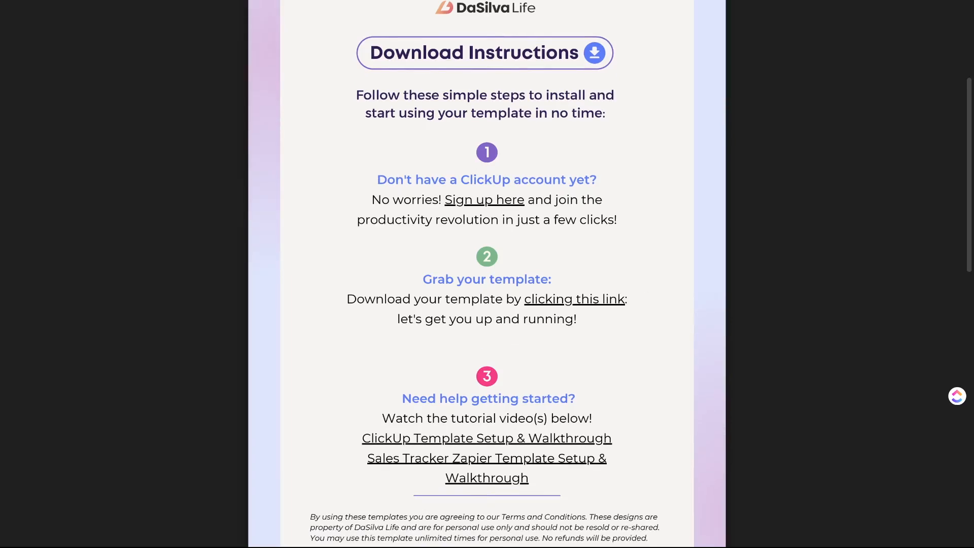
- Follow the template download link, then return with Resources & Trainings expanded
{"action": "left_click", "coordinate": [574, 299]}
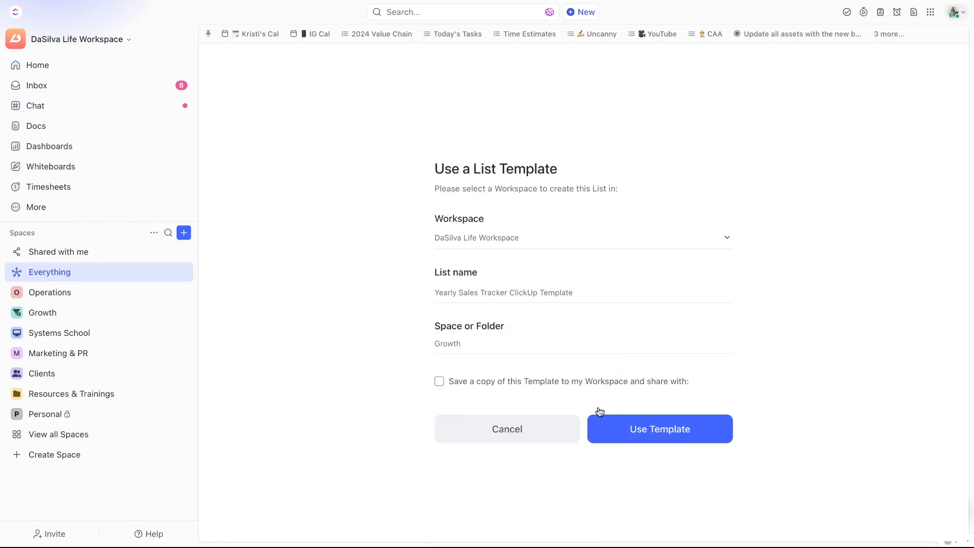
{"action": "left_click", "coordinate": [659, 428]}
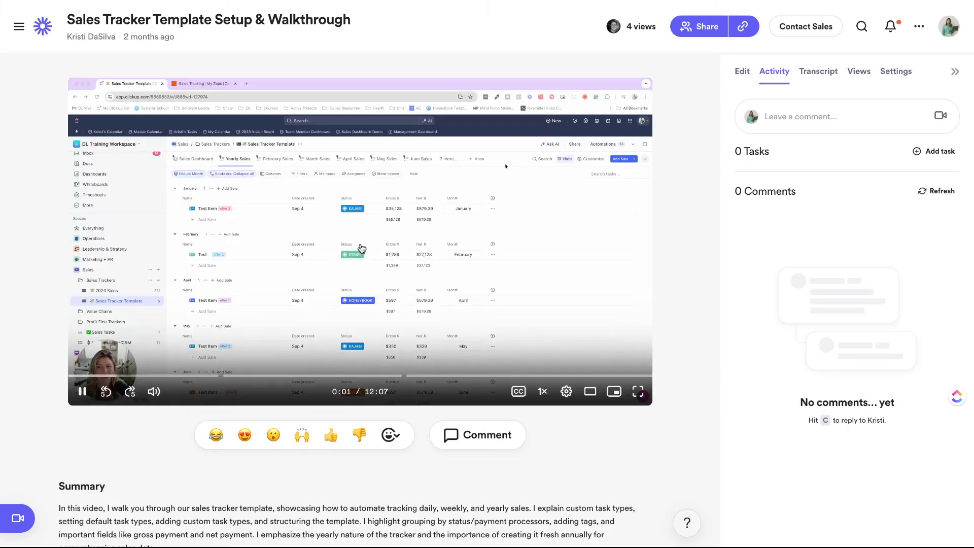
{"action": "left_click", "coordinate": [627, 158]}
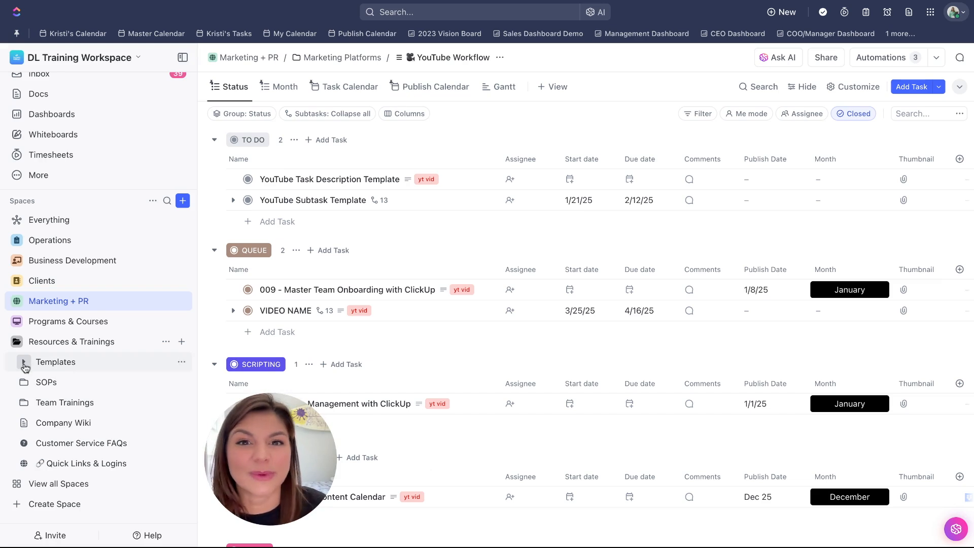
- Expand Templates and Operations, open the DaSilva Life Project Management Template list and its options
{"action": "left_click", "coordinate": [23, 362]}
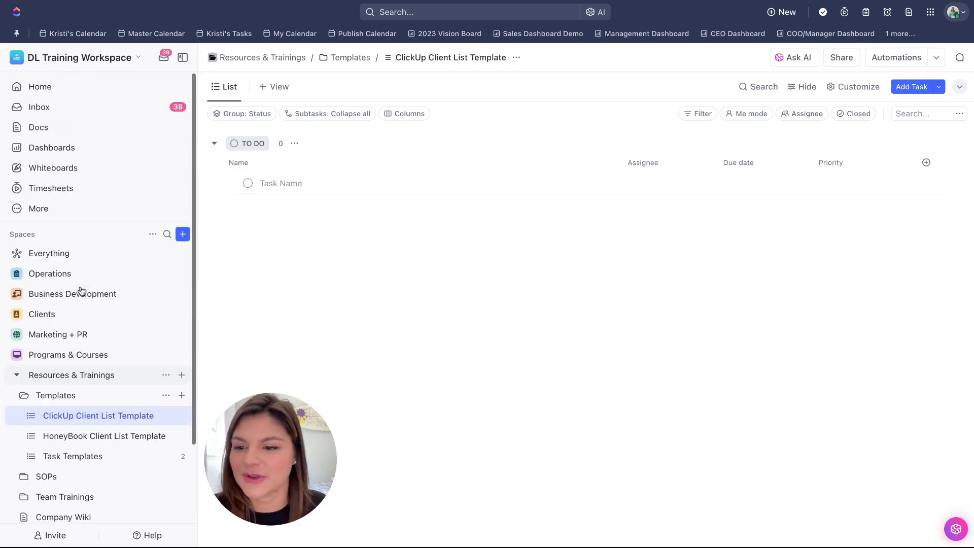
{"action": "left_click", "coordinate": [50, 274]}
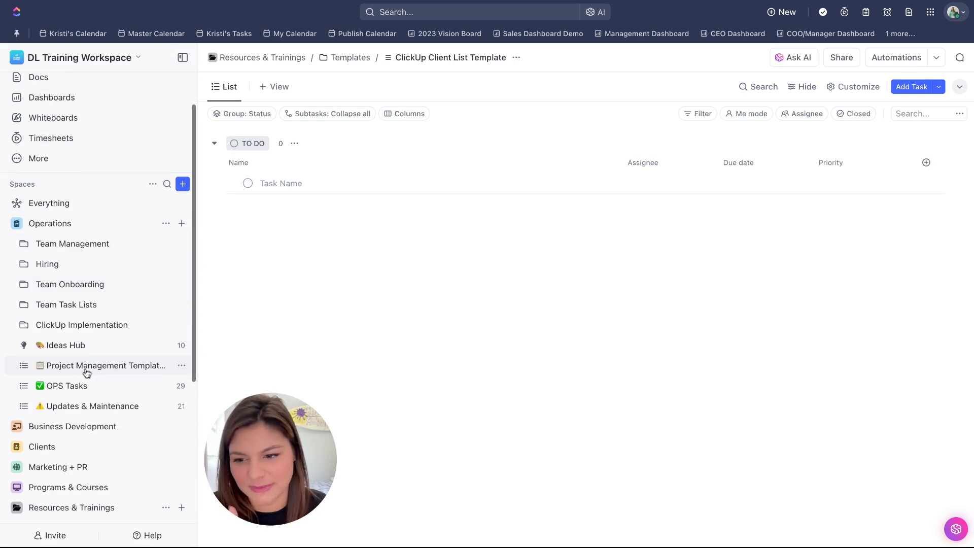
{"action": "left_click", "coordinate": [87, 366]}
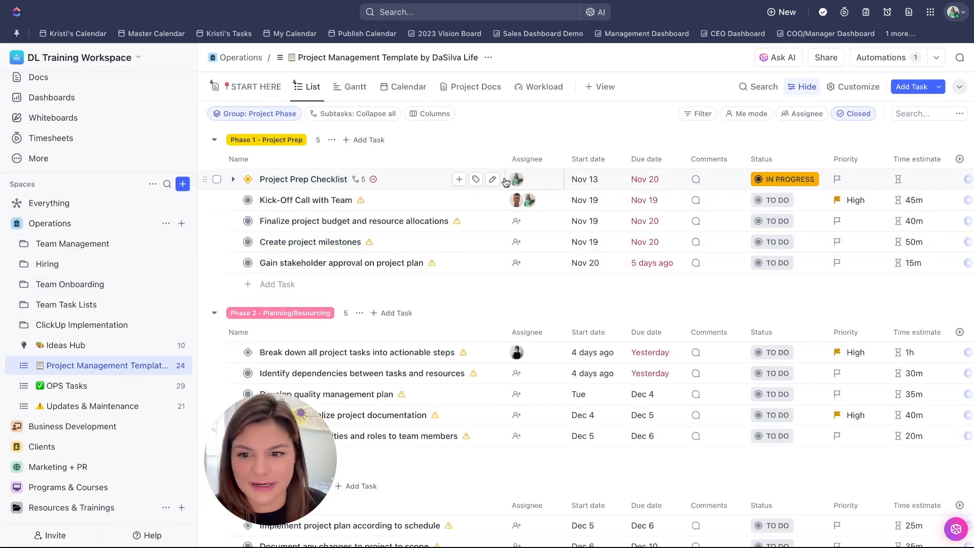
{"action": "left_click", "coordinate": [526, 200]}
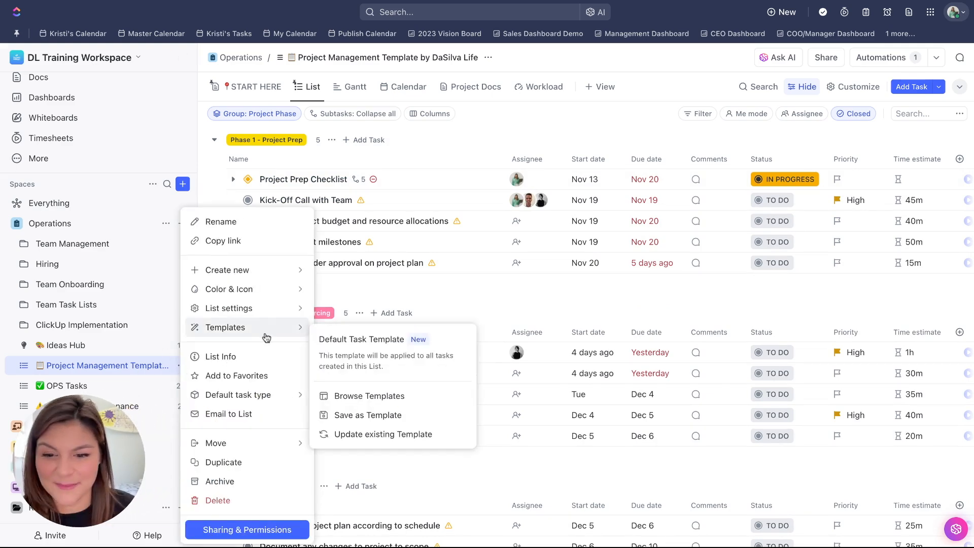
- Update the existing Project Management Template by DaSilva Life, review its settings, then close
{"action": "left_click", "coordinate": [383, 434]}
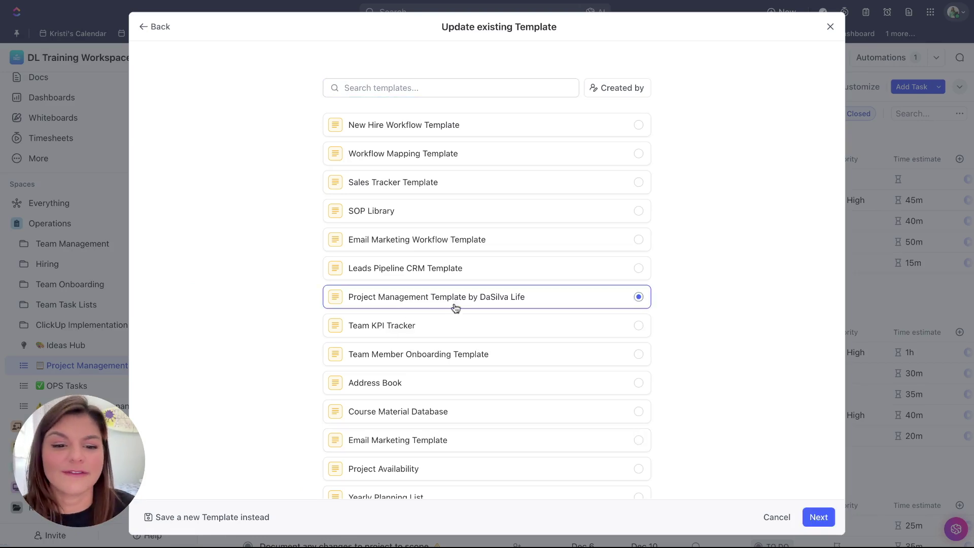
{"action": "left_click", "coordinate": [818, 516]}
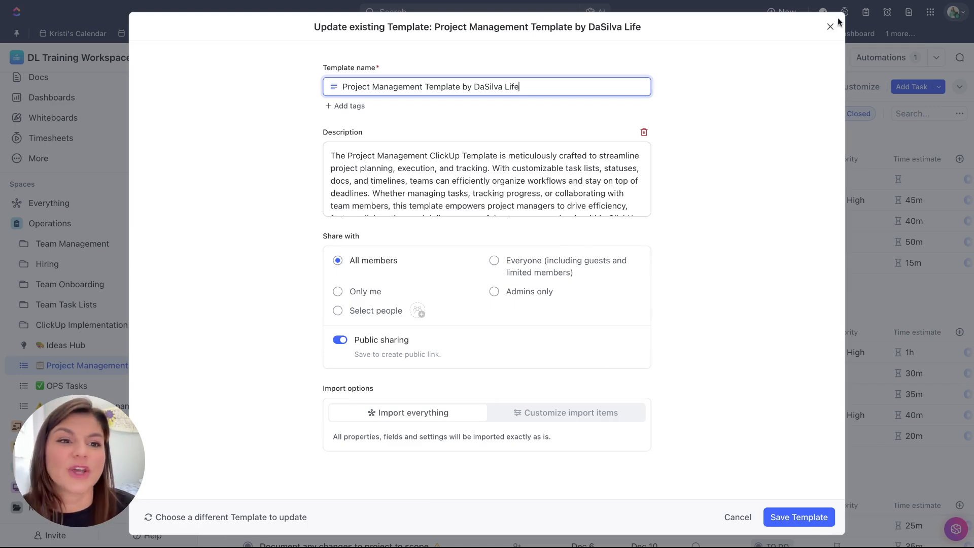
{"action": "left_click", "coordinate": [830, 26]}
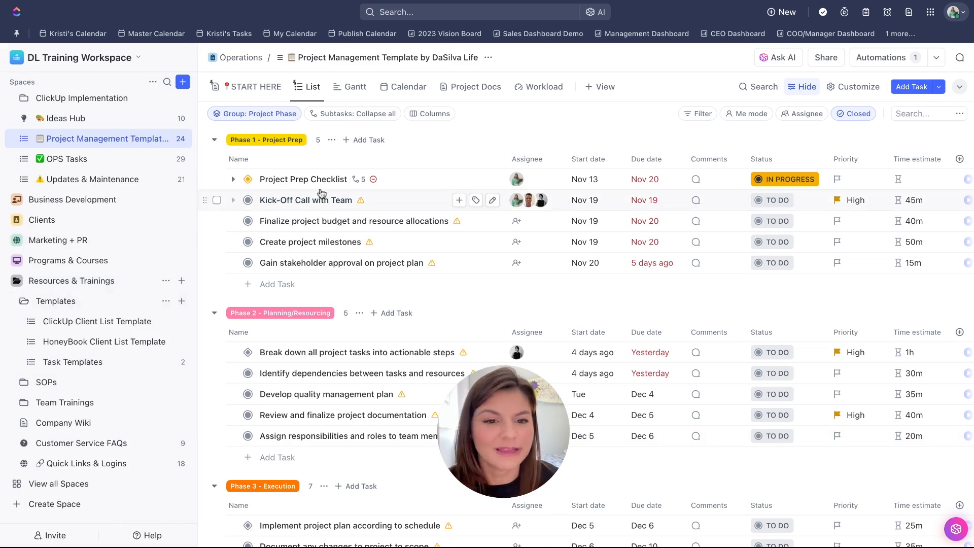
{"action": "scroll", "scroll_direction": "down", "scroll_amount": 3}
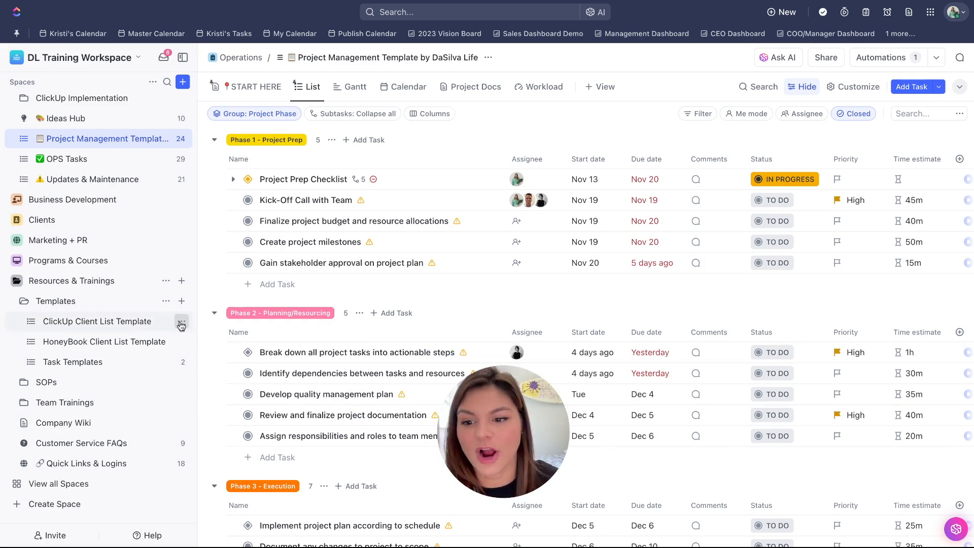
{"action": "left_click", "coordinate": [181, 323]}
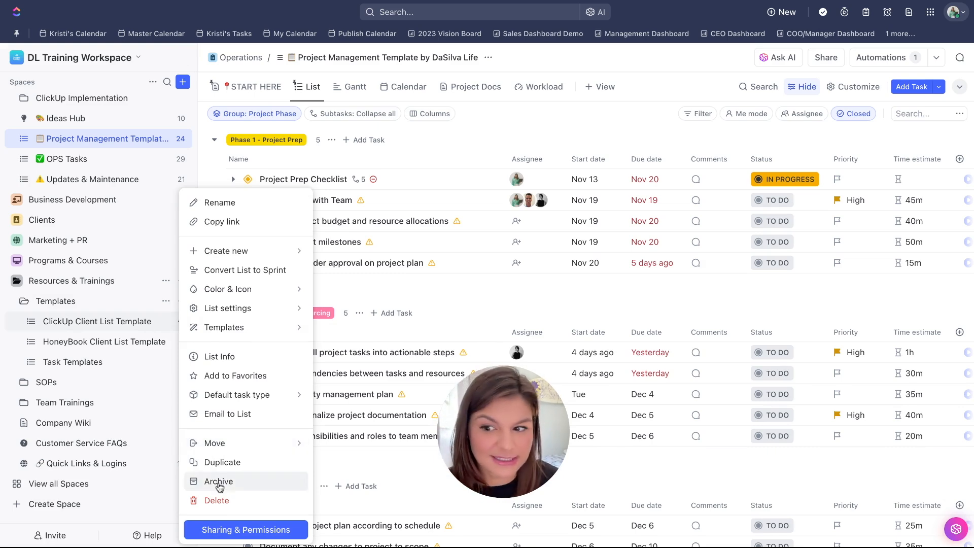
{"action": "left_click", "coordinate": [219, 481]}
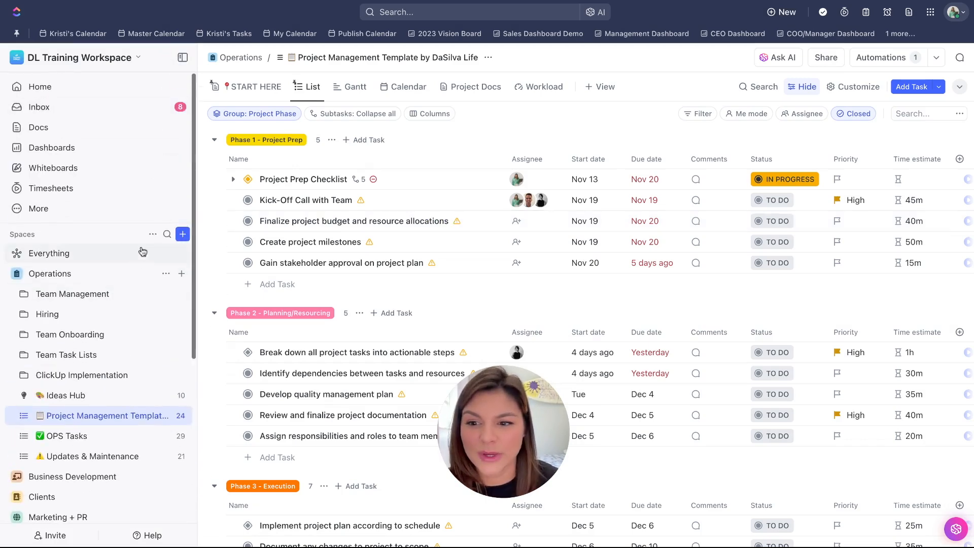
{"action": "left_click", "coordinate": [153, 234]}
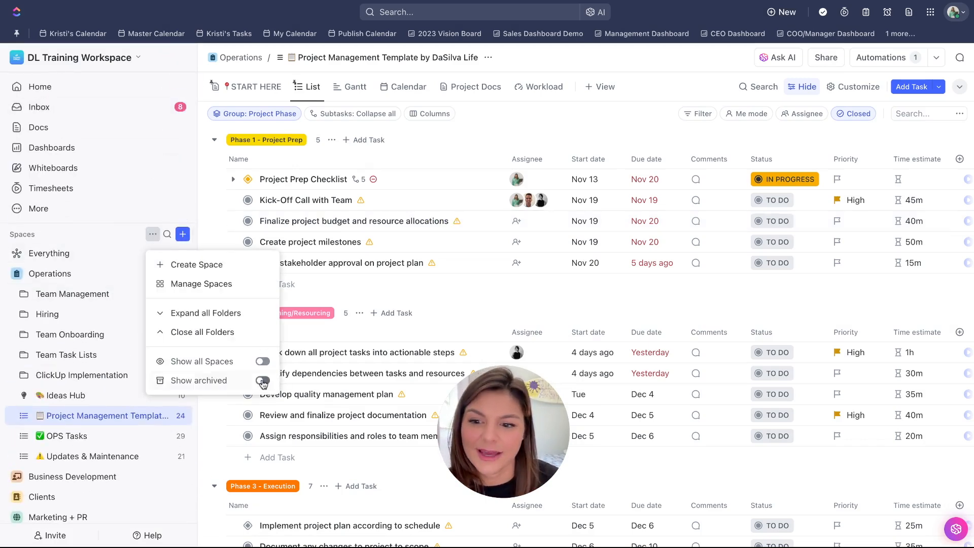
{"action": "left_click", "coordinate": [261, 380]}
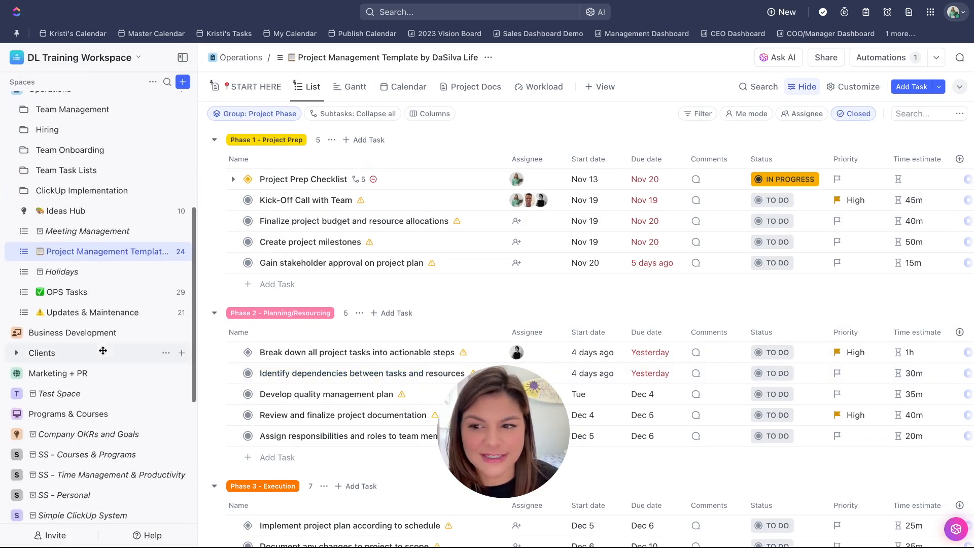
{"action": "scroll", "scroll_direction": "down", "scroll_amount": 3}
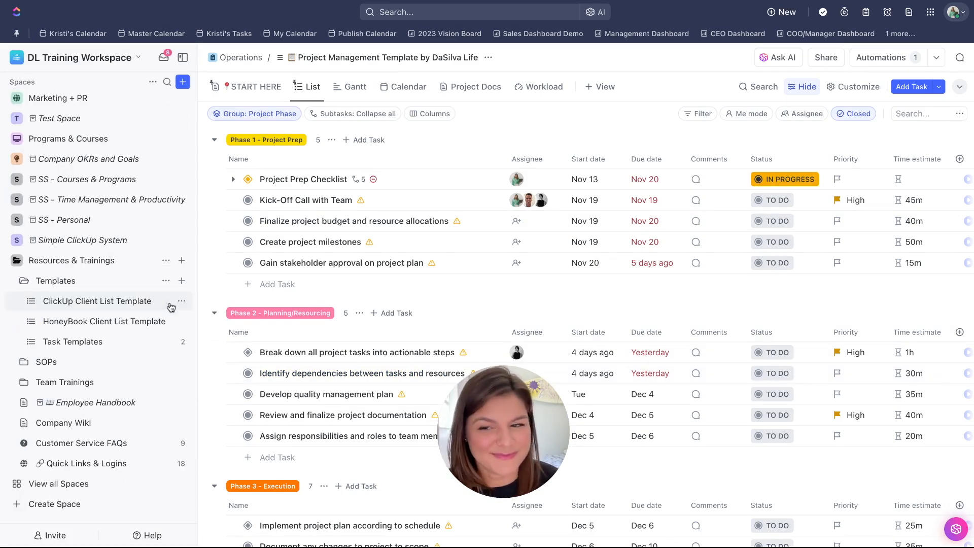
{"action": "left_click", "coordinate": [153, 82]}
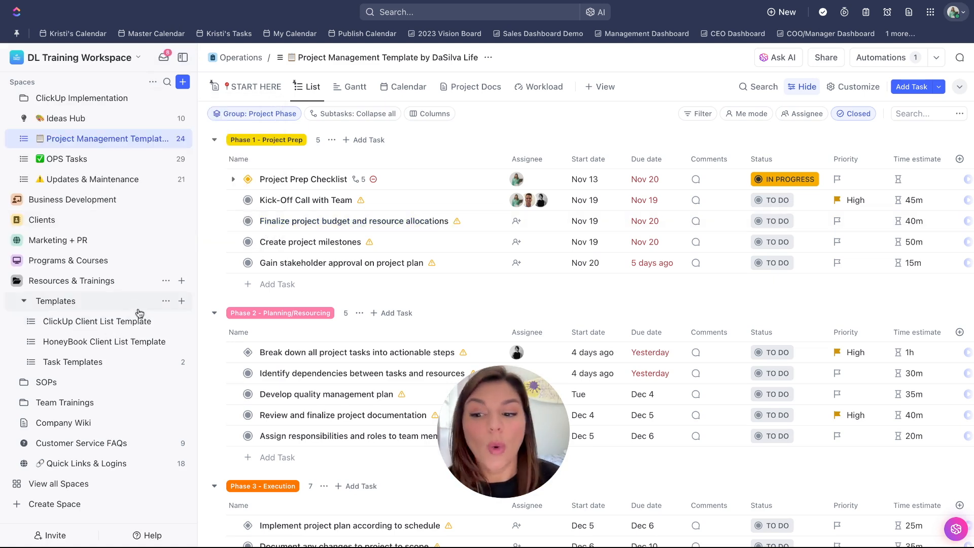
{"action": "mouse_move", "coordinate": [181, 300]}
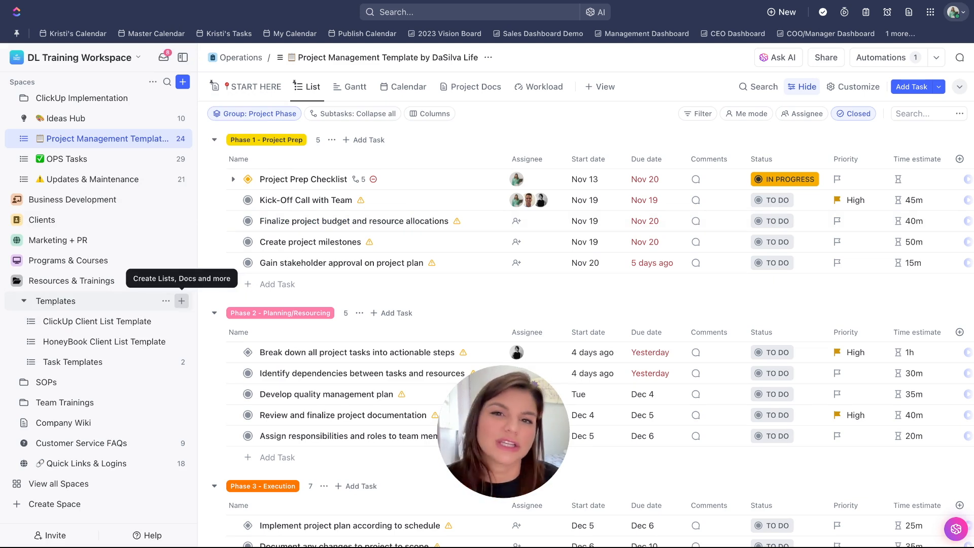
{"action": "left_click", "coordinate": [181, 300]}
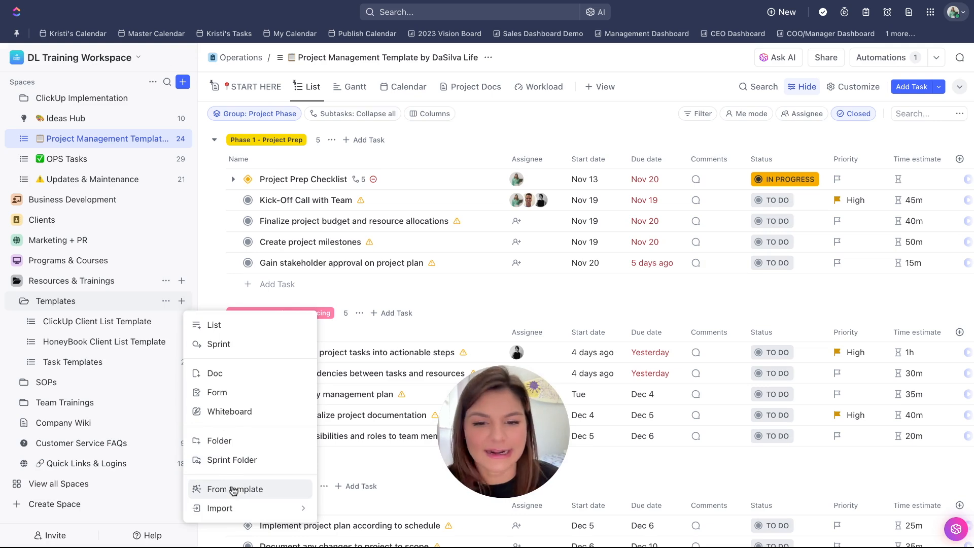
{"action": "left_click", "coordinate": [233, 489]}
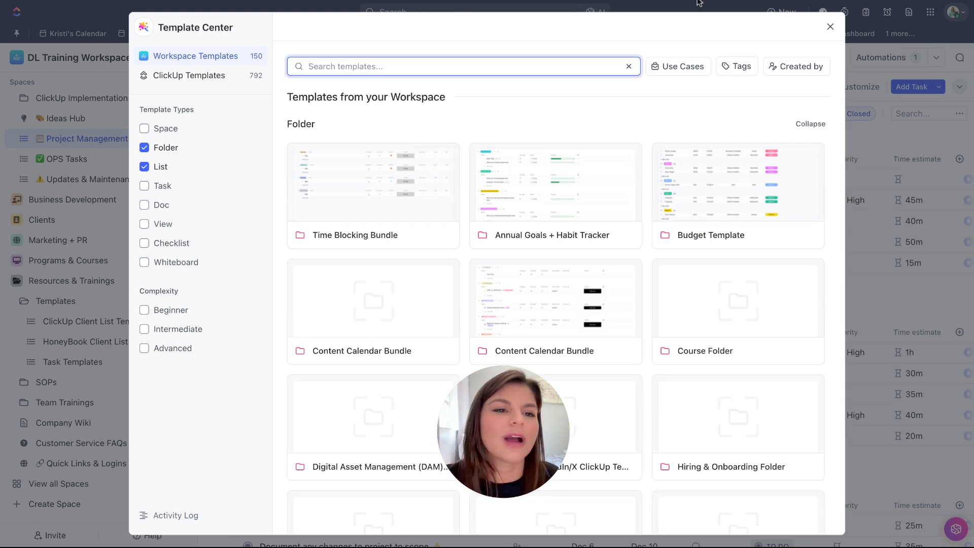
{"action": "left_click", "coordinate": [830, 26]}
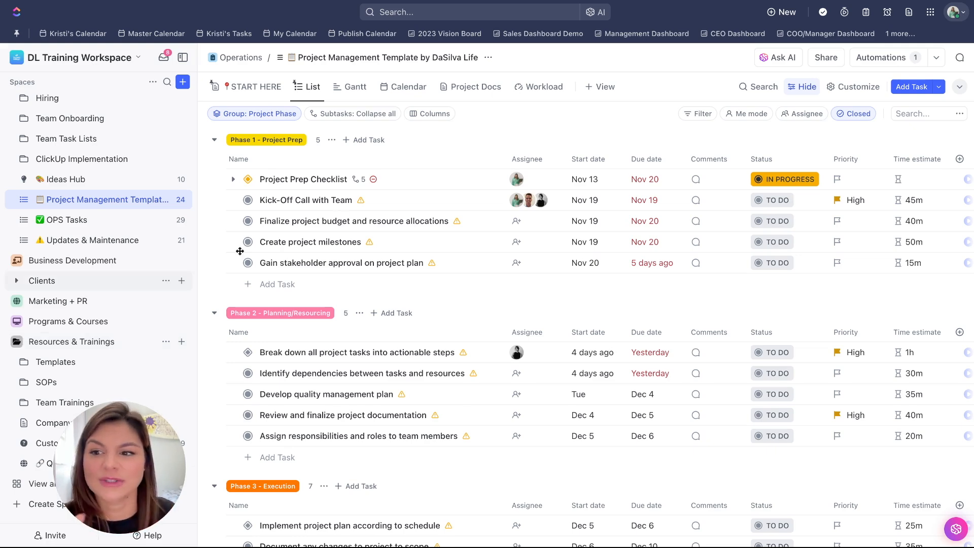
{"action": "scroll", "scroll_direction": "down", "scroll_amount": 3}
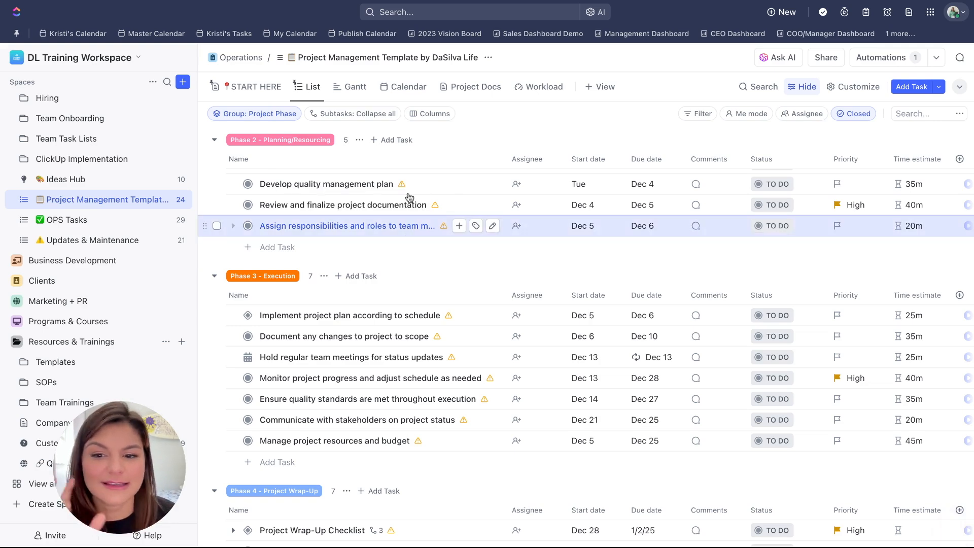
{"action": "left_click", "coordinate": [346, 225]}
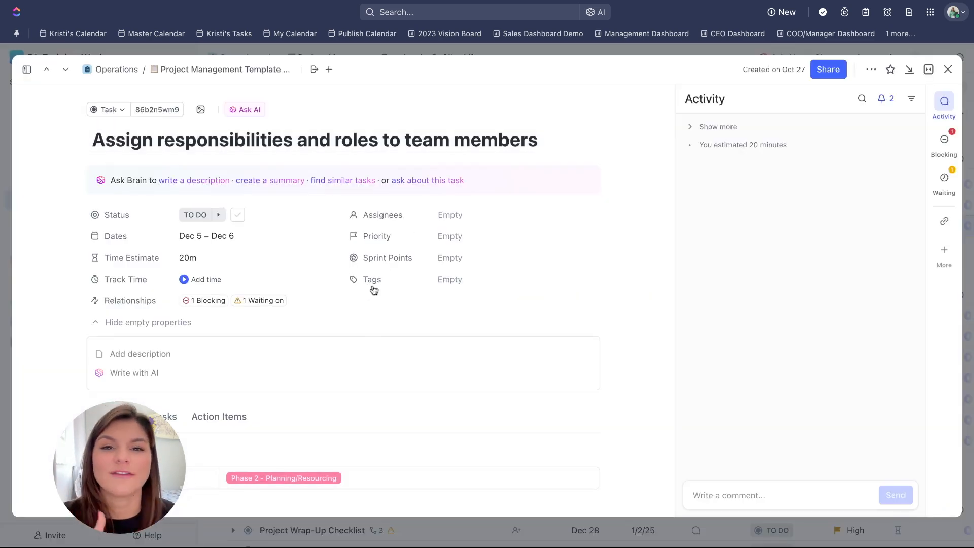
{"action": "left_click", "coordinate": [343, 180]}
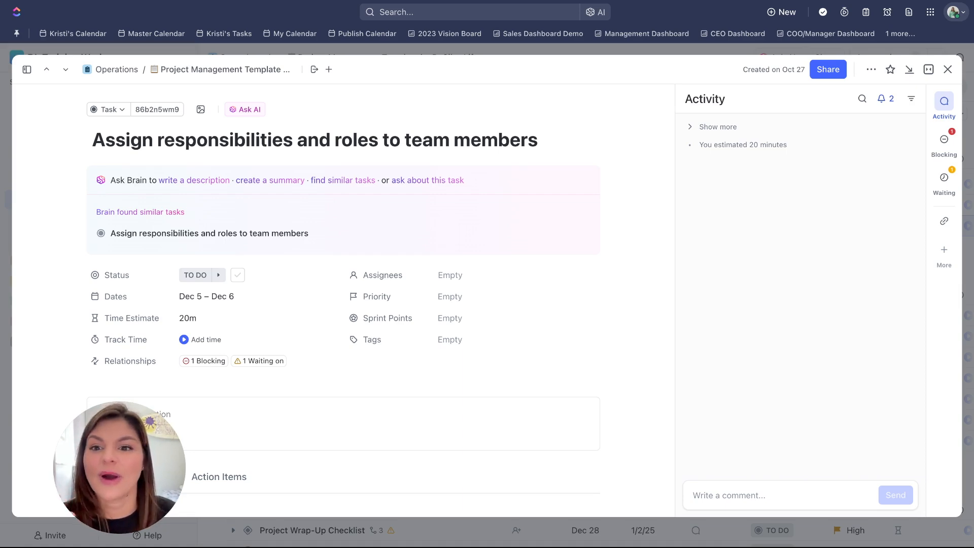
{"action": "left_click", "coordinate": [947, 69]}
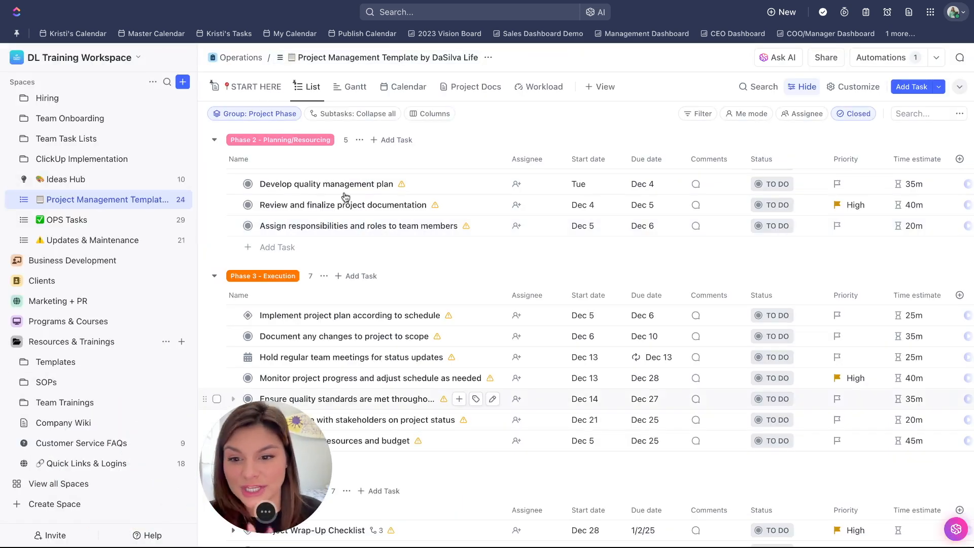
{"action": "left_click", "coordinate": [360, 226]}
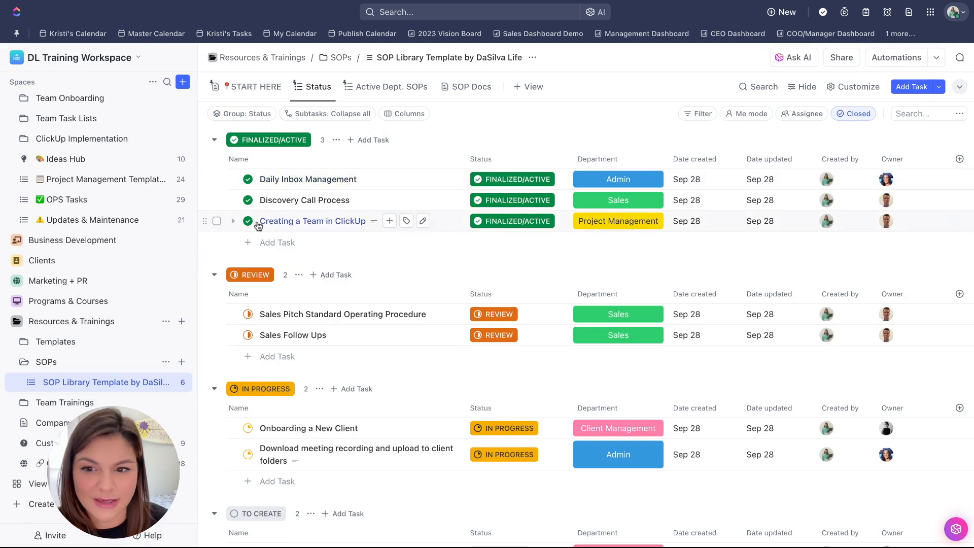
- Copy the Creating a Team in ClickUp SOP link into the Identify dependencies task description
{"action": "right_click", "coordinate": [311, 221]}
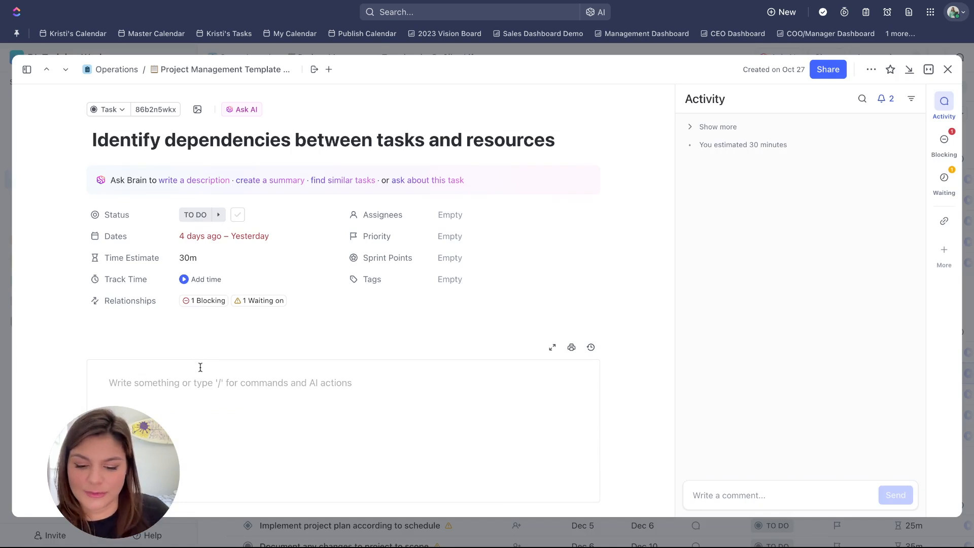
{"action": "scroll", "scroll_direction": "down", "scroll_amount": 3}
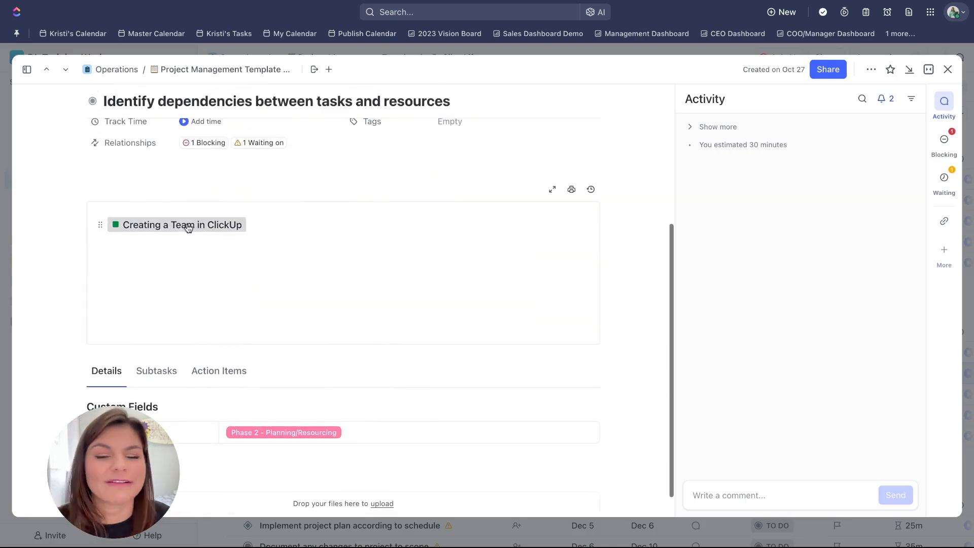